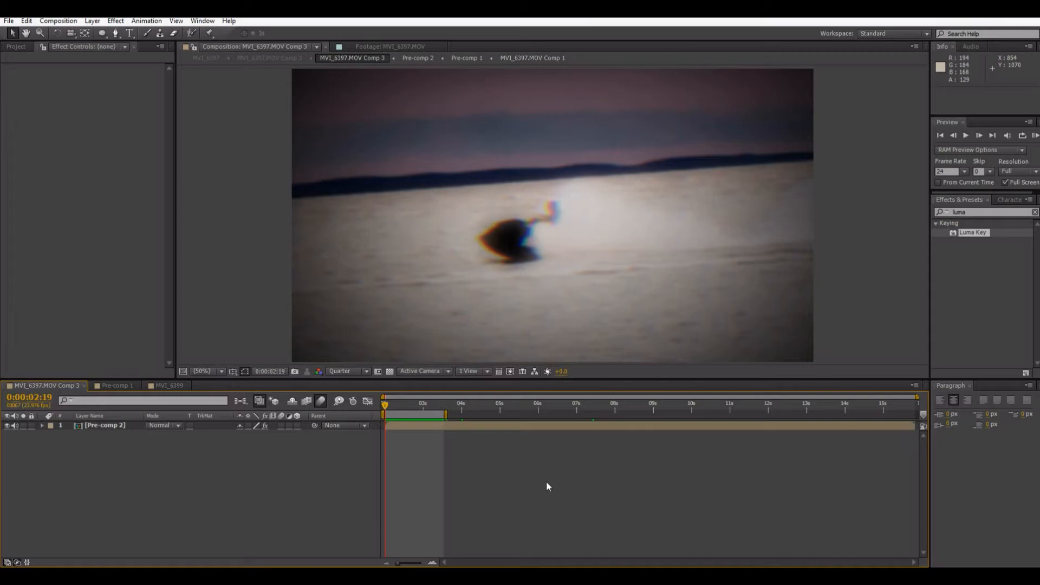
pyautogui.moveTo(552, 537)
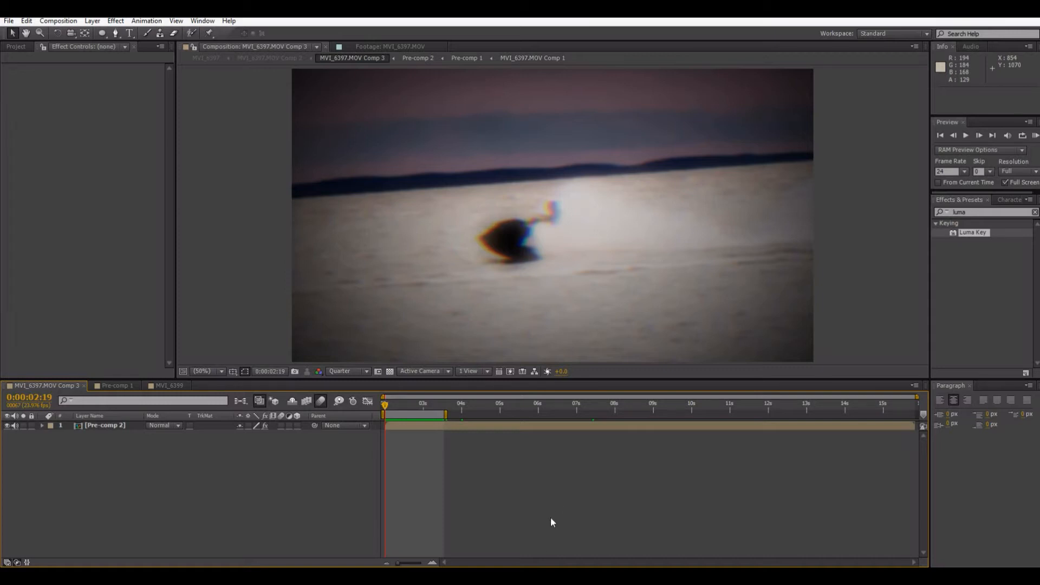
pyautogui.moveTo(530, 527)
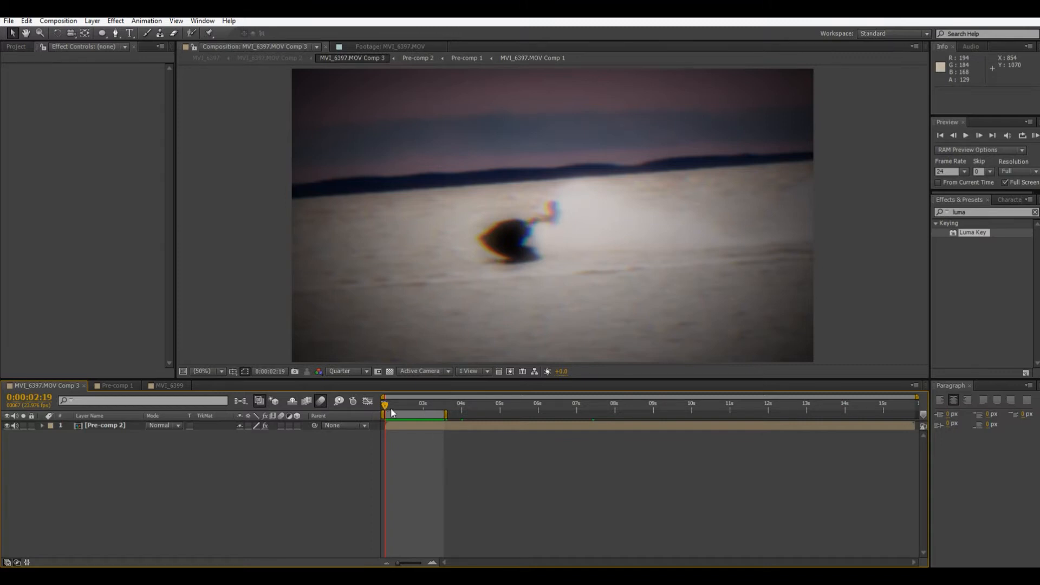
pyautogui.moveTo(318, 507)
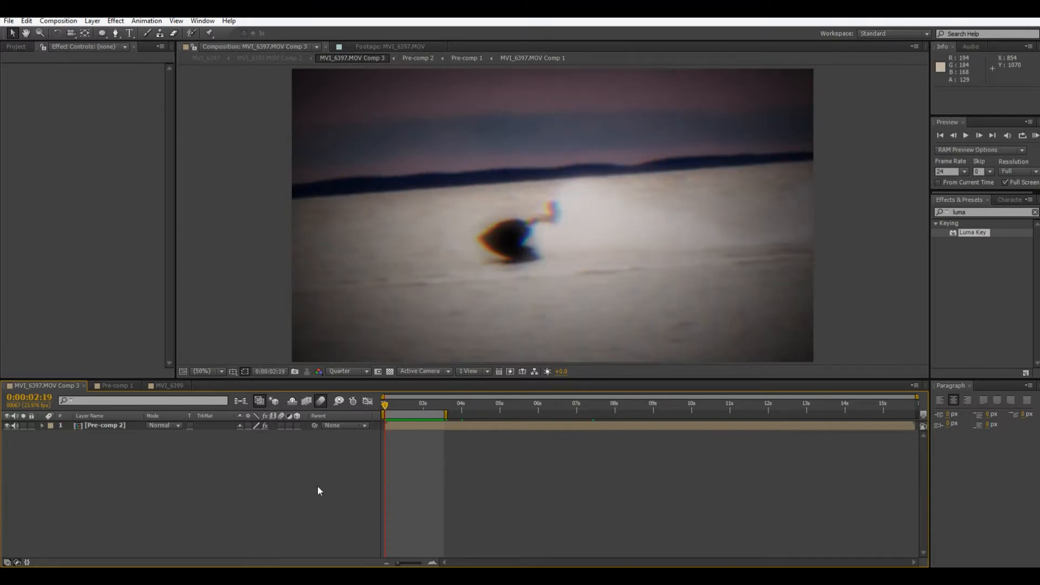
pyautogui.moveTo(306, 515)
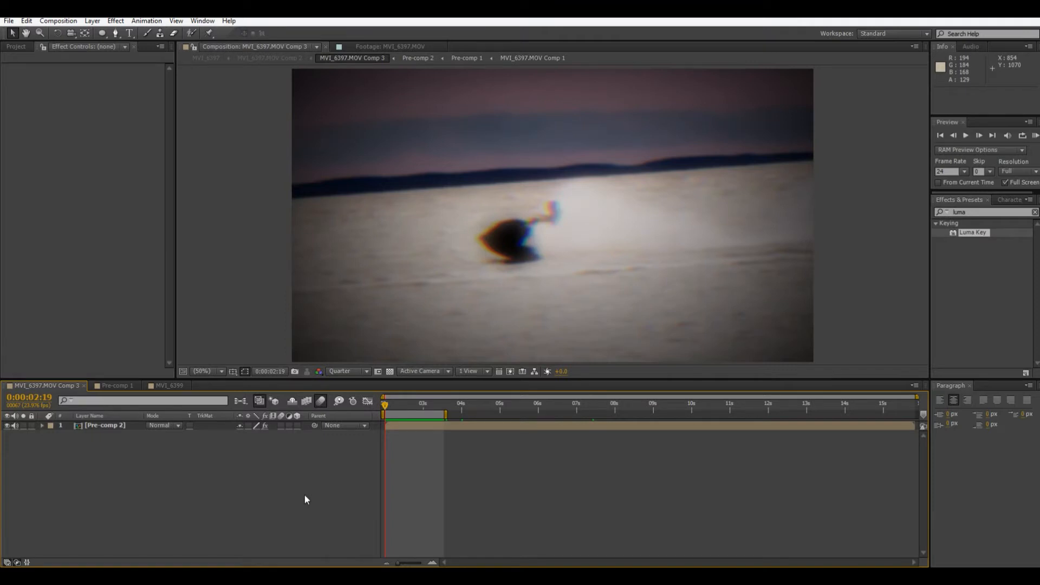
# Show the Project panel's compositions and footage beside the Comp 3 viewer
pyautogui.click(969, 136)
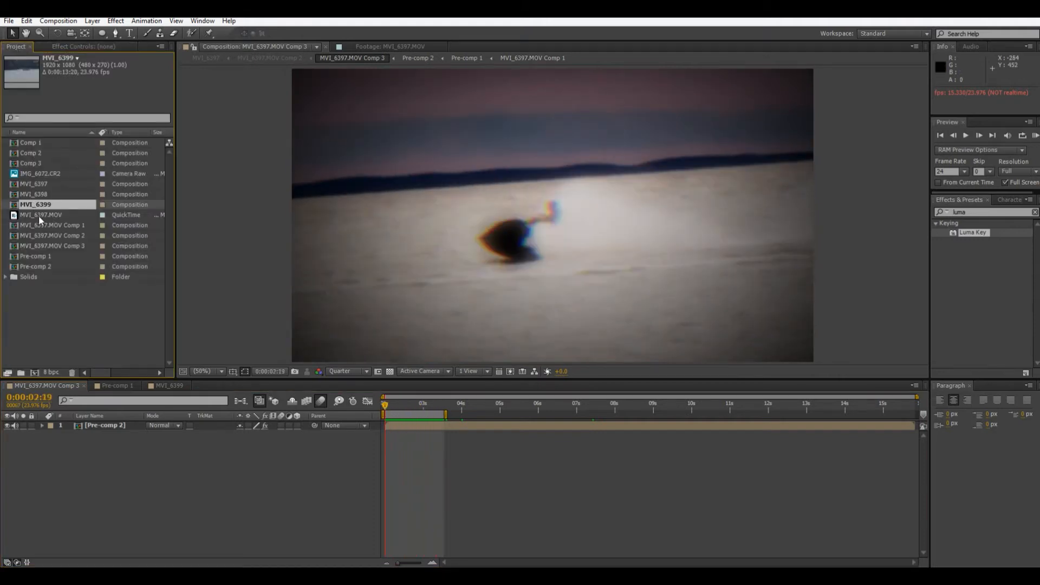
# Open the raw MVI_6397.MOV clip, play it, and scrub back to earlier moments
pyautogui.doubleClick(39, 214)
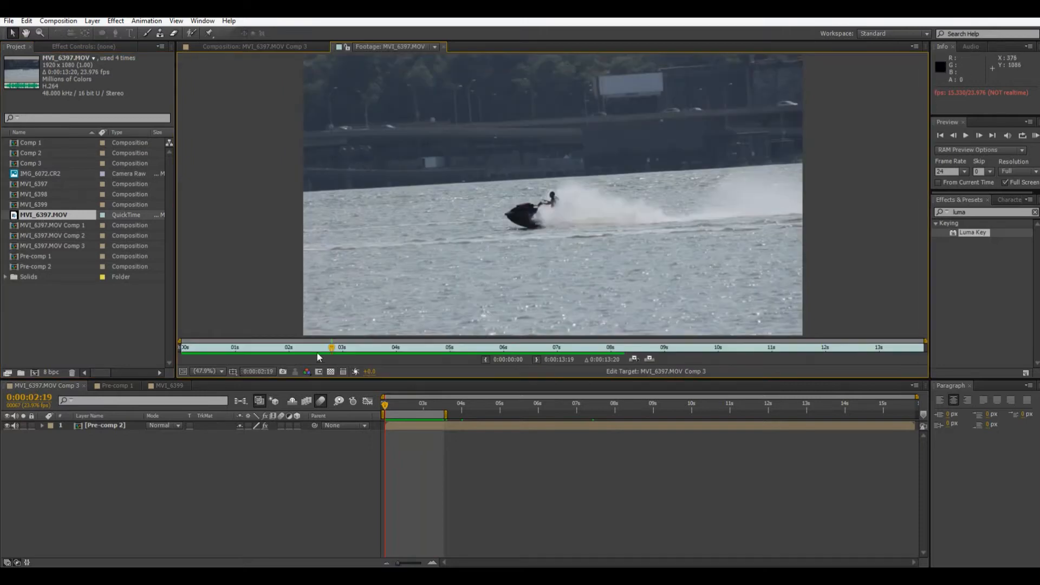
pyautogui.click(230, 348)
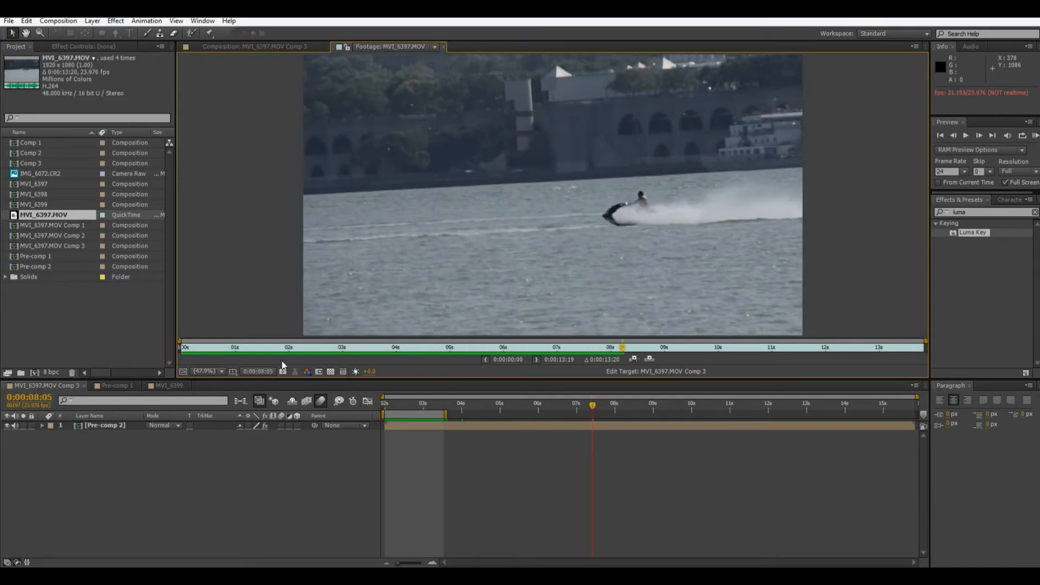
pyautogui.moveTo(538, 297)
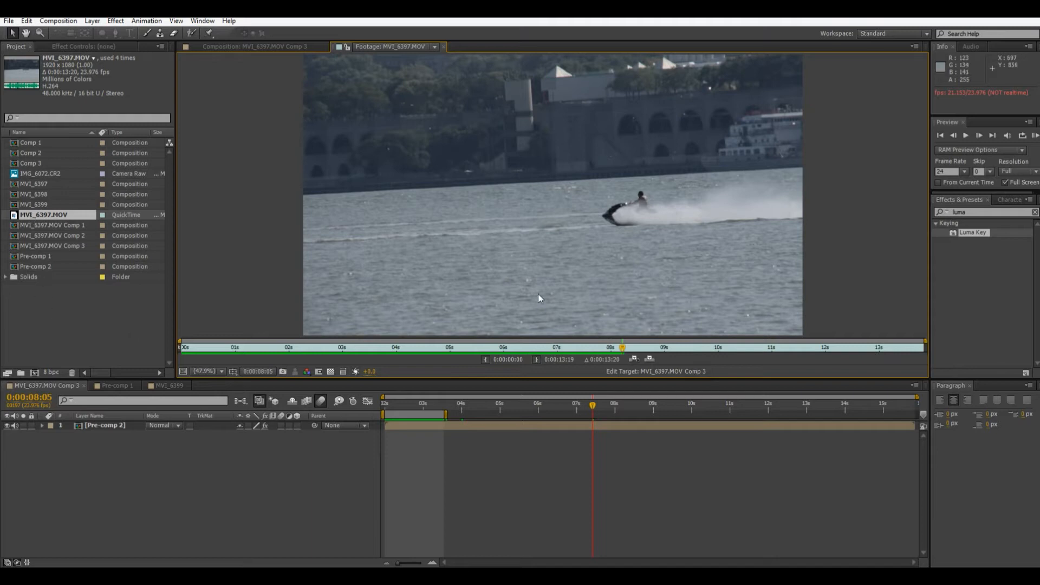
pyautogui.moveTo(622, 347); pyautogui.dragTo(555, 347)
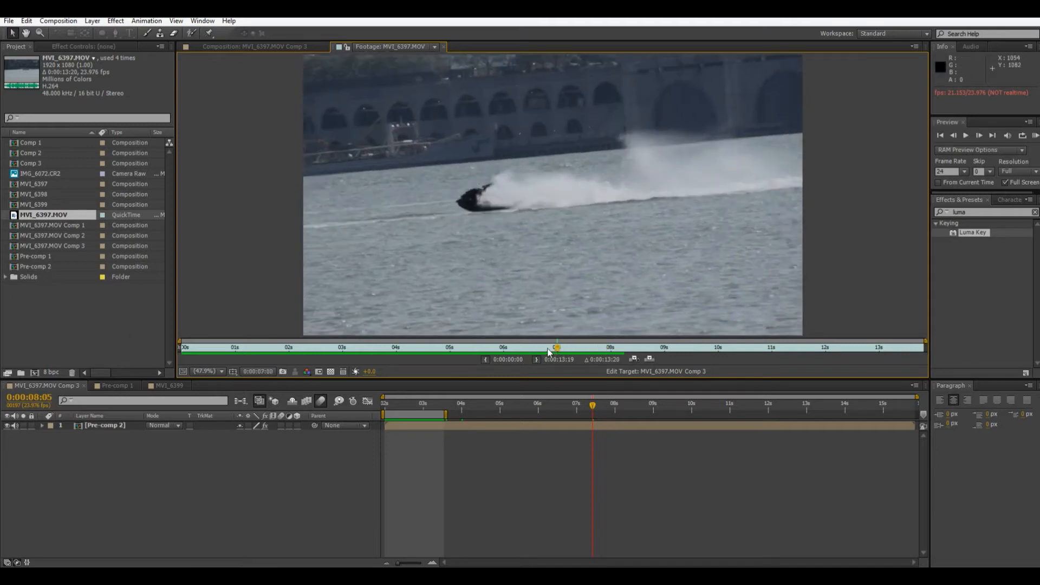
pyautogui.moveTo(557, 347); pyautogui.dragTo(483, 346)
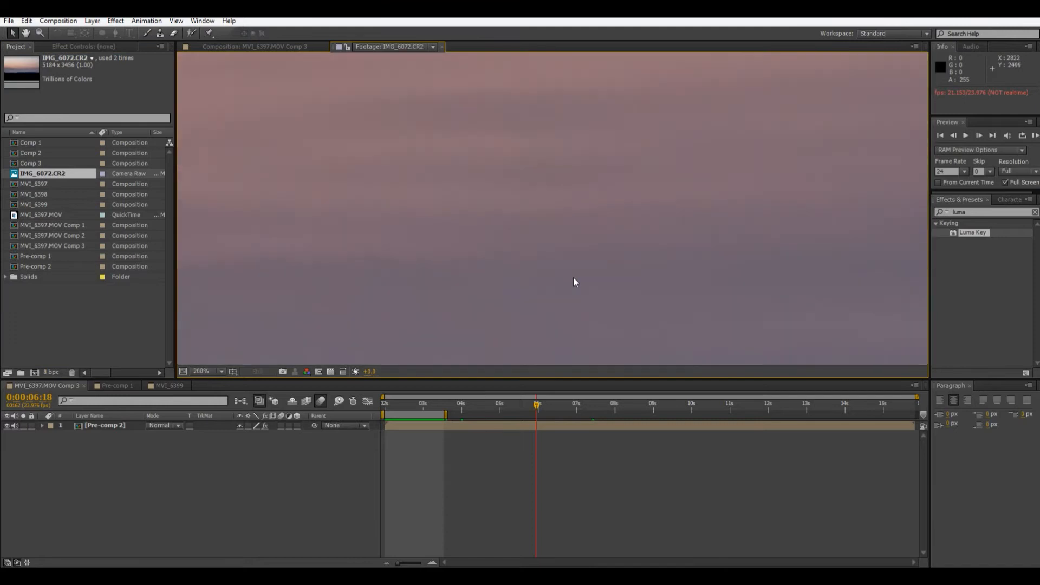
# Bring MVI_6397.MOV back up and zoom in on it in the viewer
pyautogui.click(34, 205)
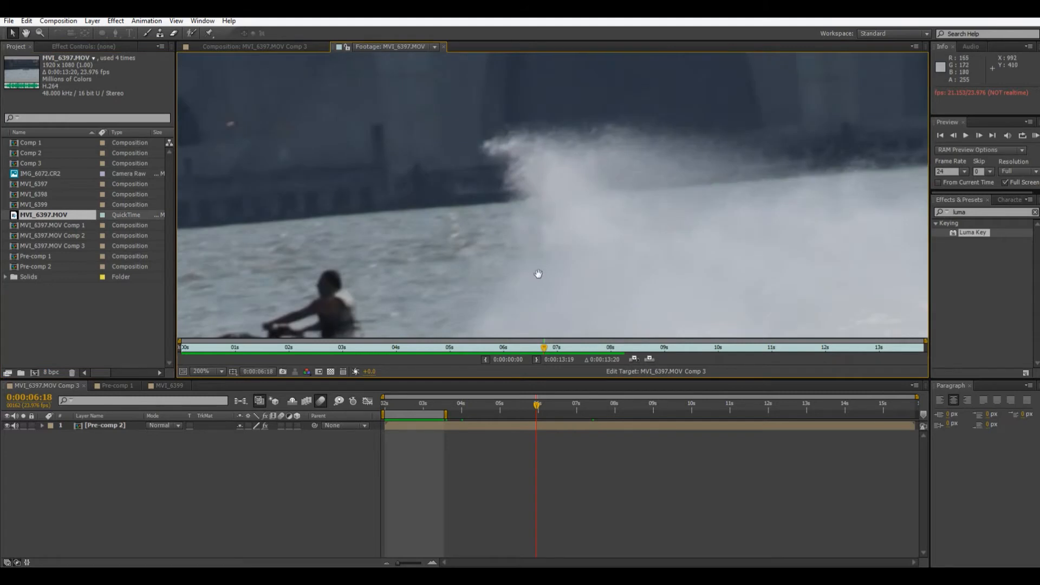
pyautogui.click(207, 371)
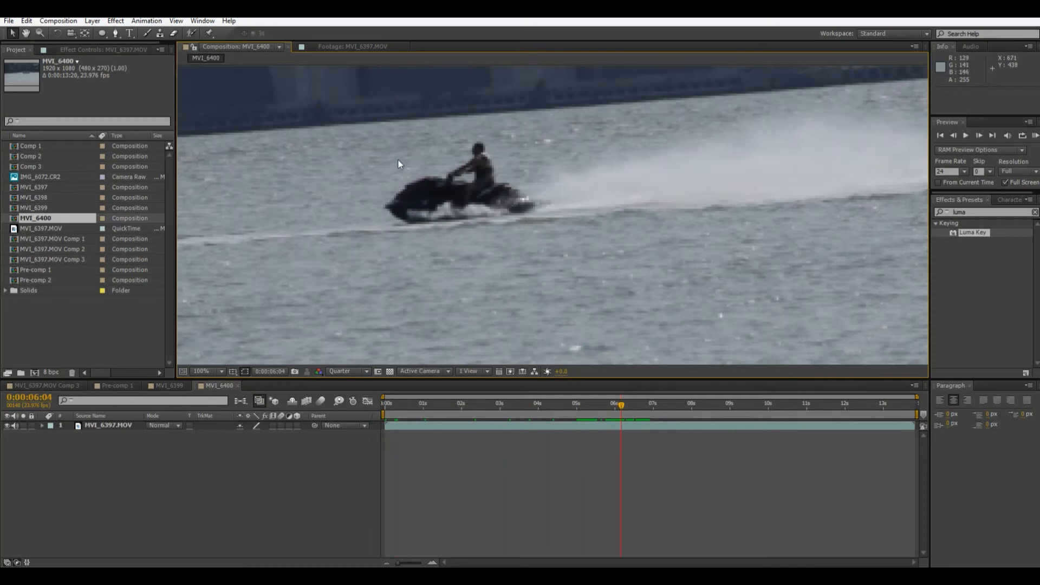
# Set the MVI_6400 preview to 200% at Full resolution and search Effects for 'luma key'
pyautogui.click(208, 371)
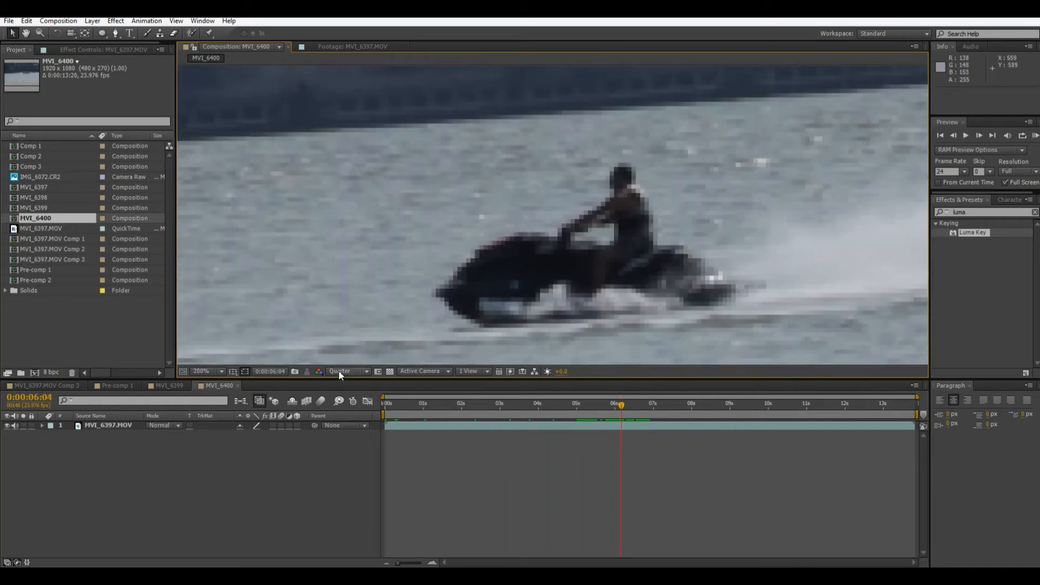
pyautogui.click(347, 371)
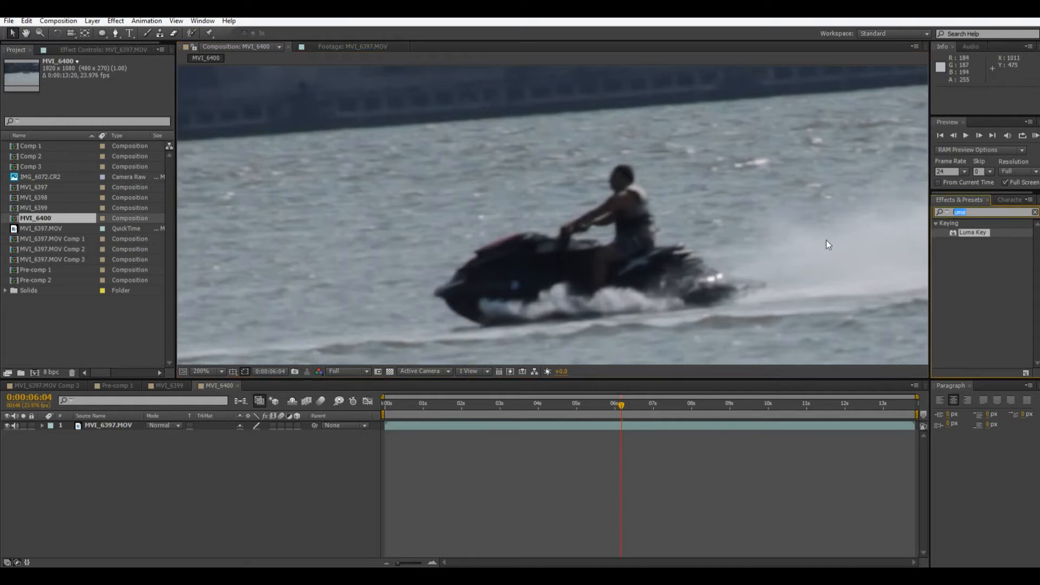
pyautogui.moveTo(783, 234)
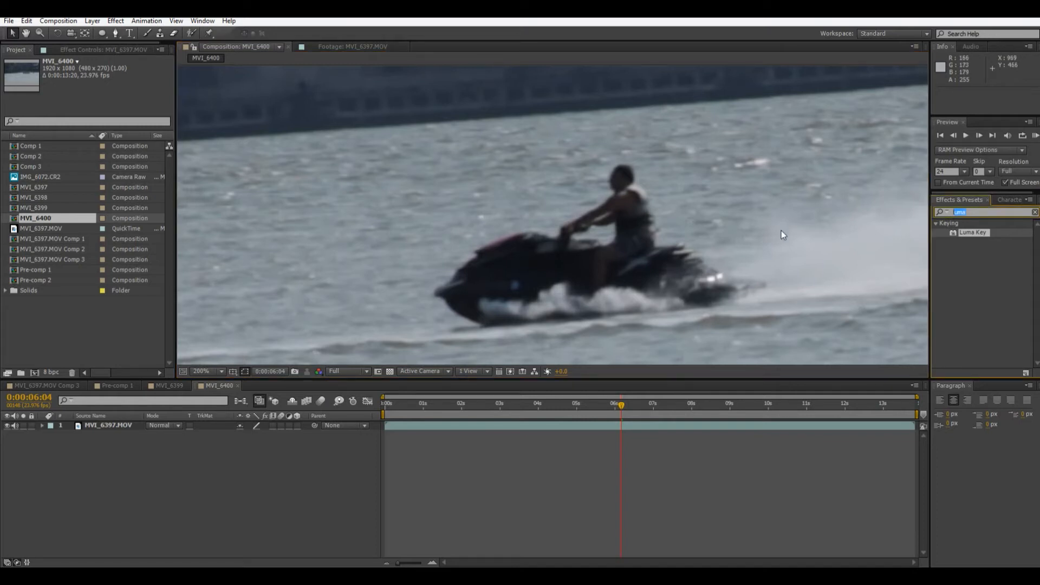
pyautogui.write('lum')
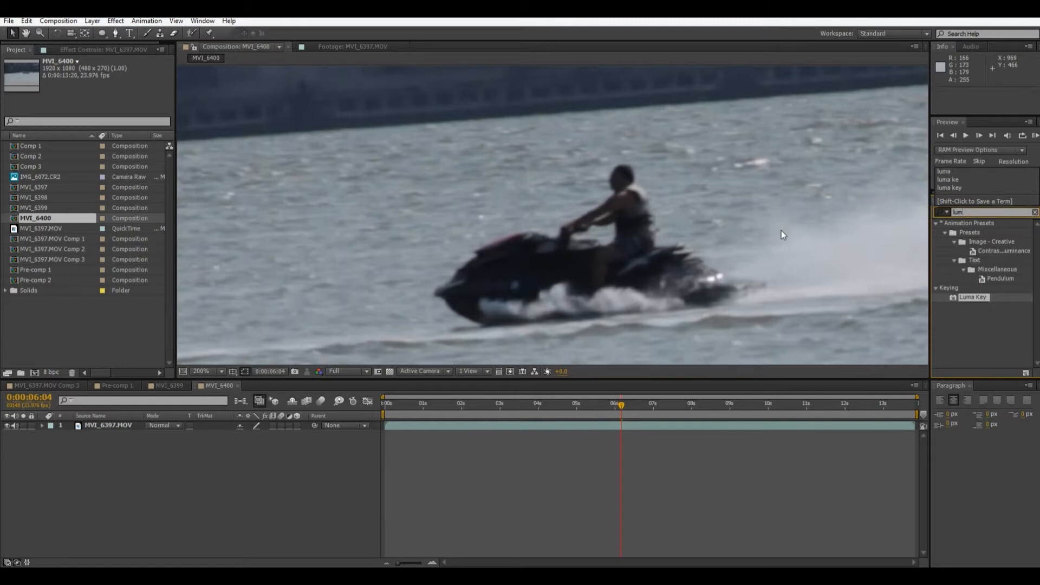
pyautogui.write('luma key')
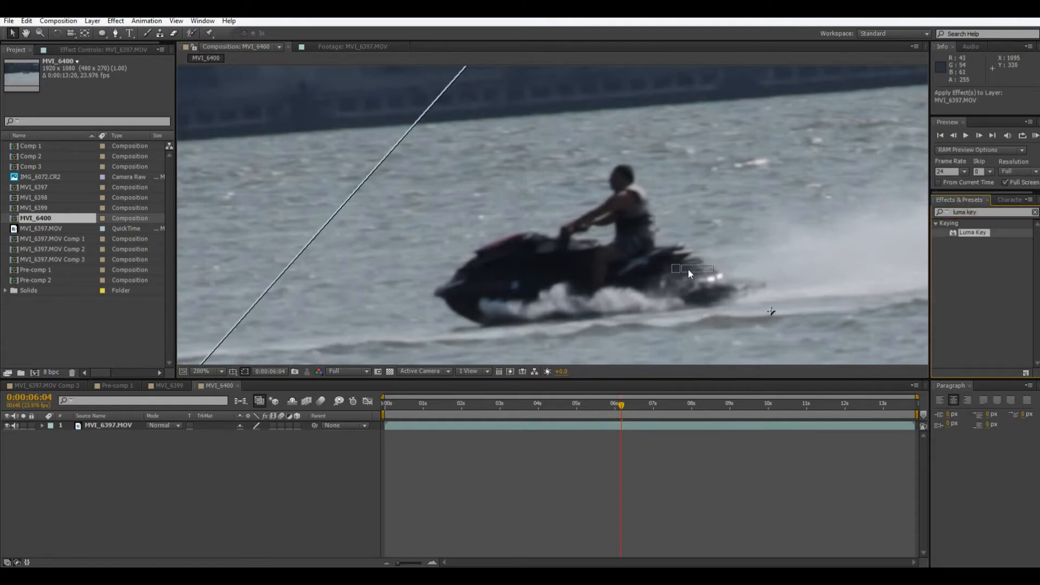
# Apply Luma Key to the jet ski layer with Key Type set to Key Out Darker
pyautogui.click(90, 49)
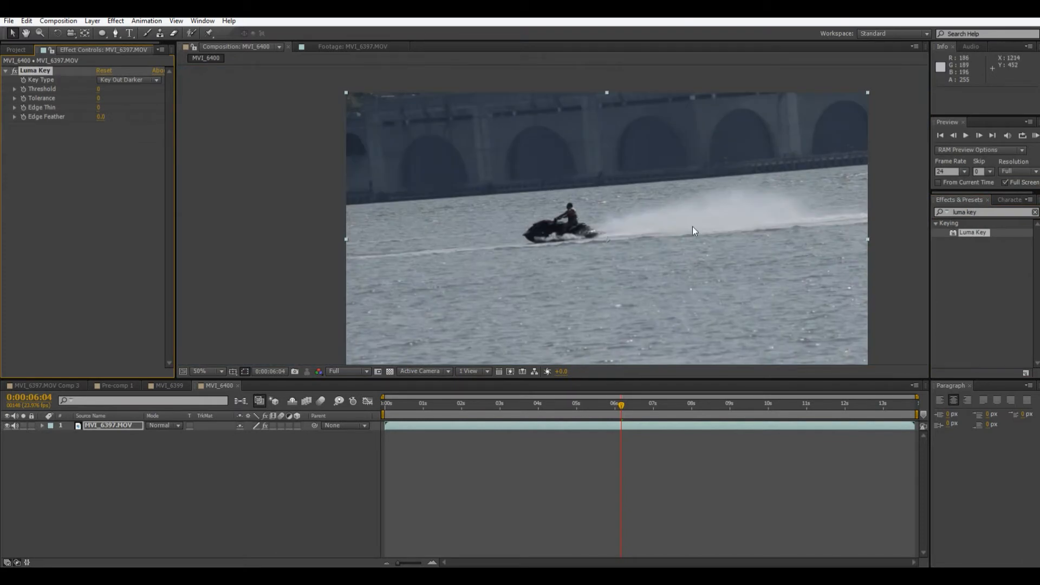
pyautogui.moveTo(705, 277)
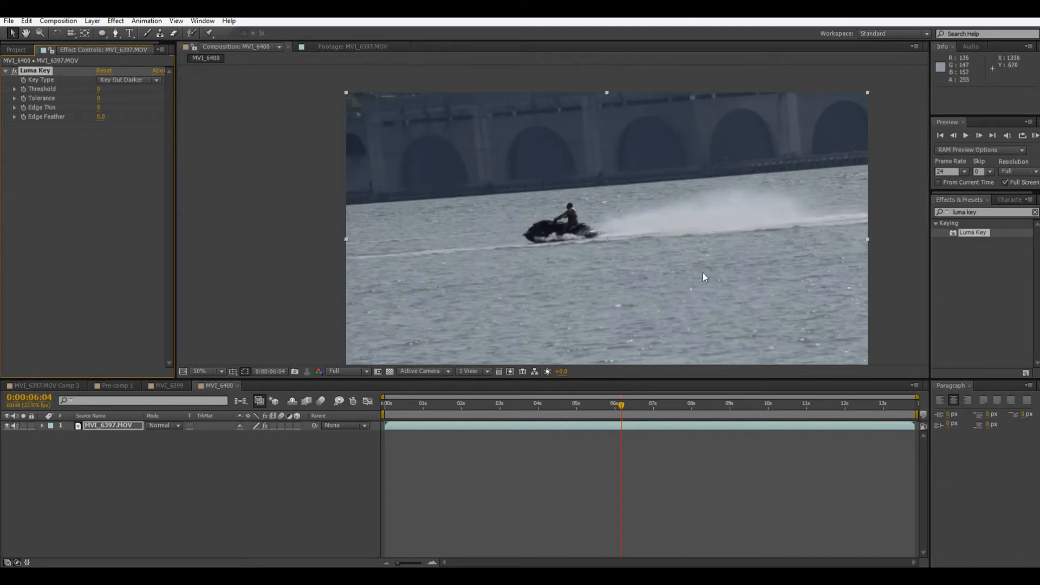
pyautogui.moveTo(591, 235)
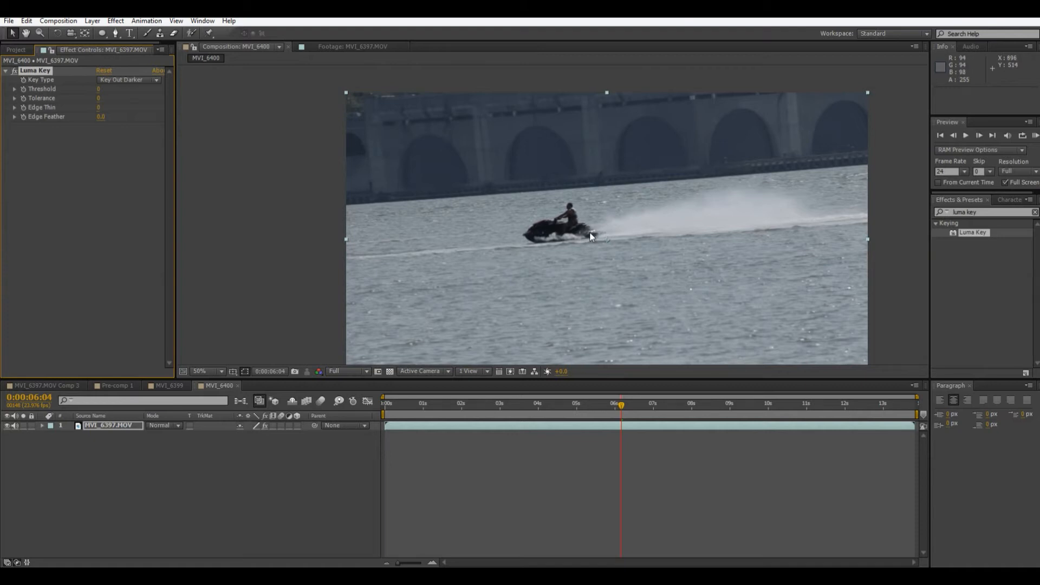
pyautogui.moveTo(513, 232)
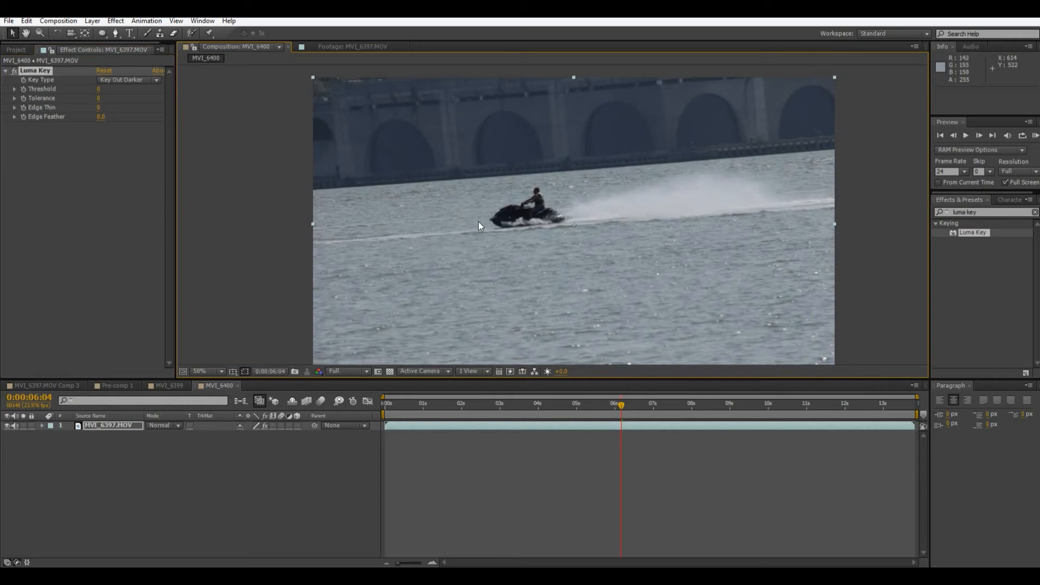
pyautogui.moveTo(239, 253)
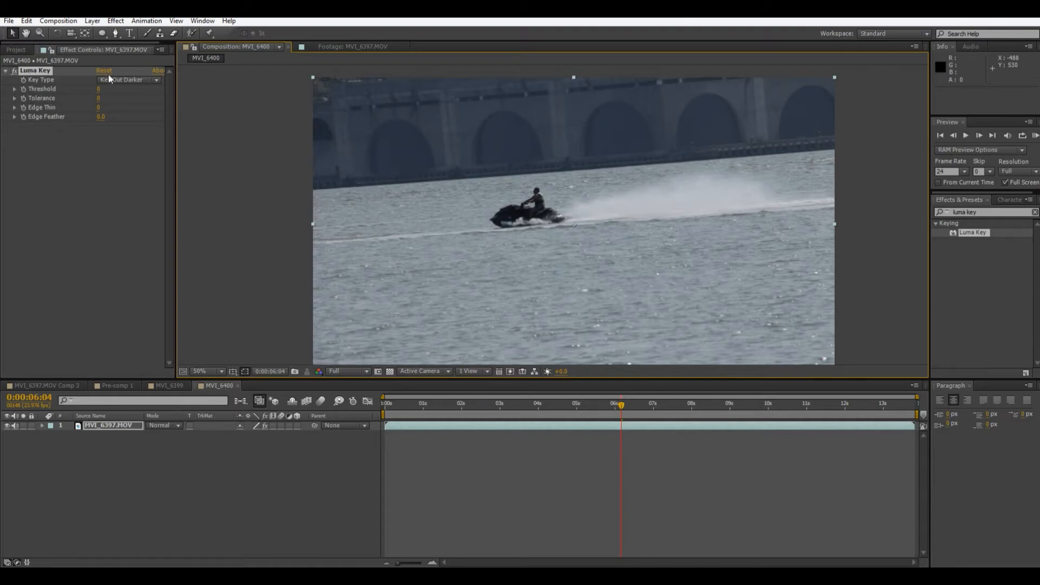
pyautogui.click(126, 80)
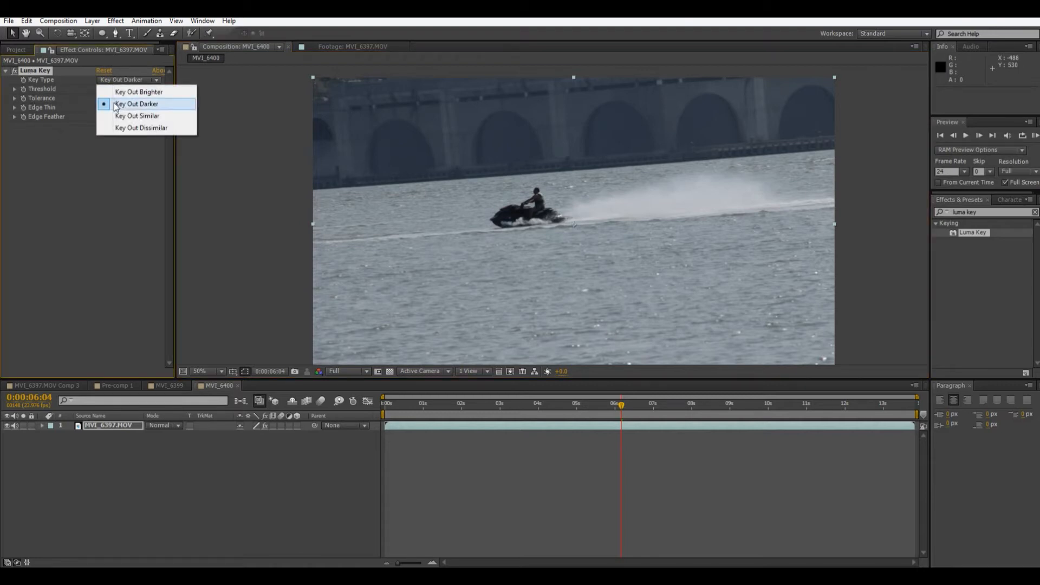
pyautogui.click(139, 104)
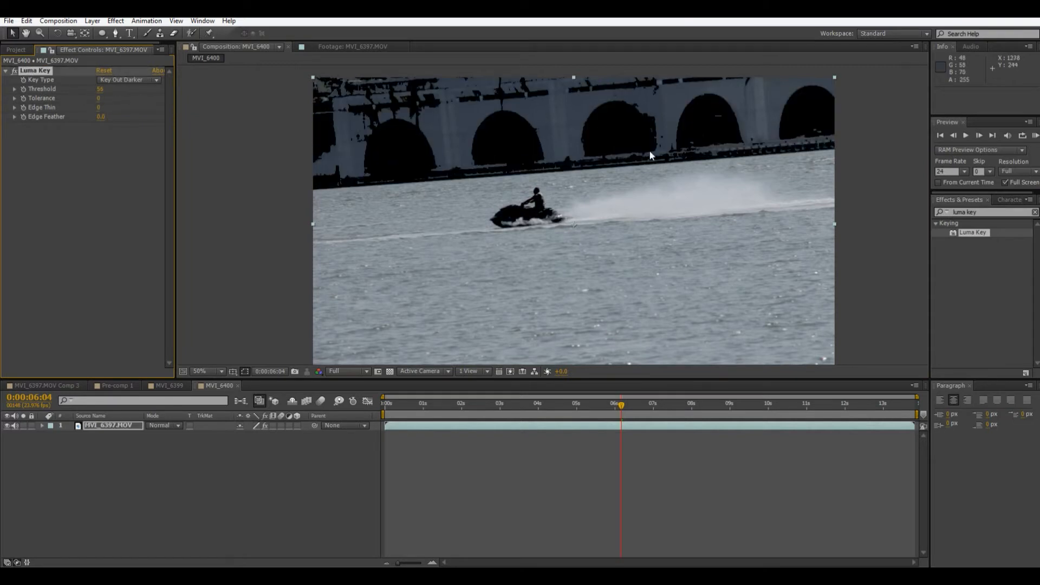
# Refine the key to Threshold 100, Tolerance 134, Edge Feather 9.4, zooming and scrubbing to check spray edges
pyautogui.click(204, 371)
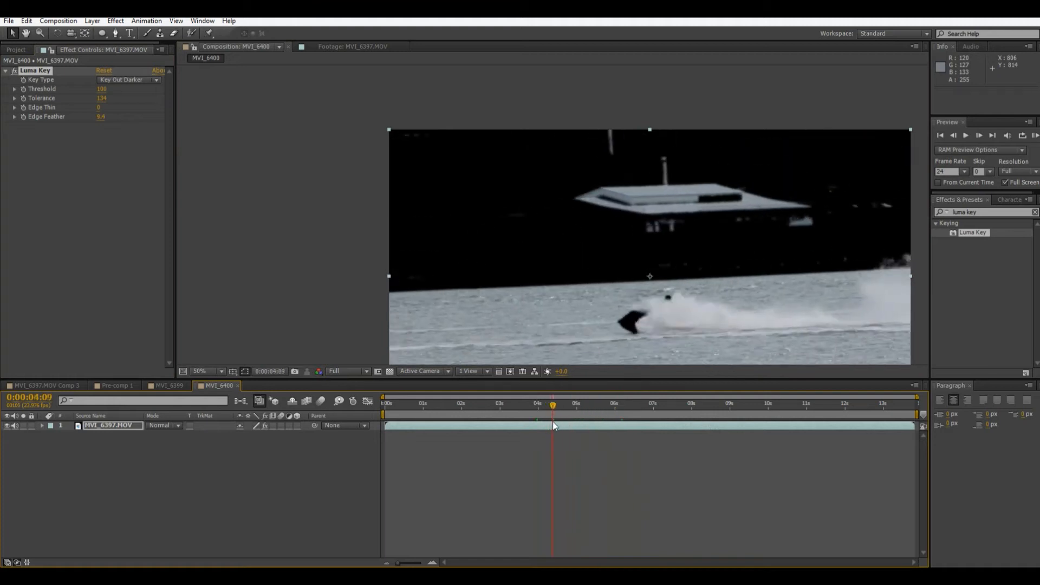
pyautogui.moveTo(553, 403); pyautogui.dragTo(537, 403)
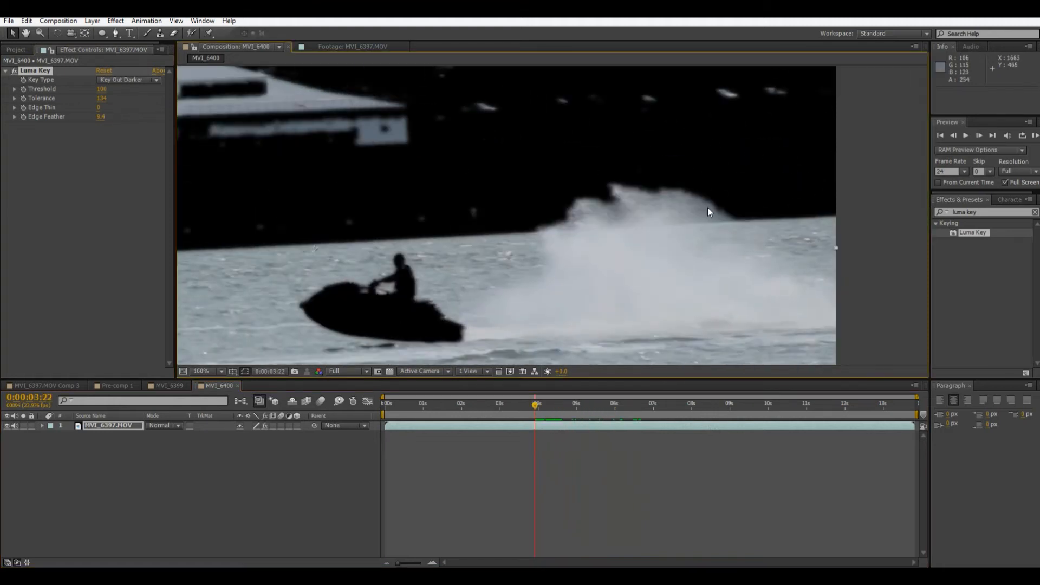
pyautogui.click(207, 371)
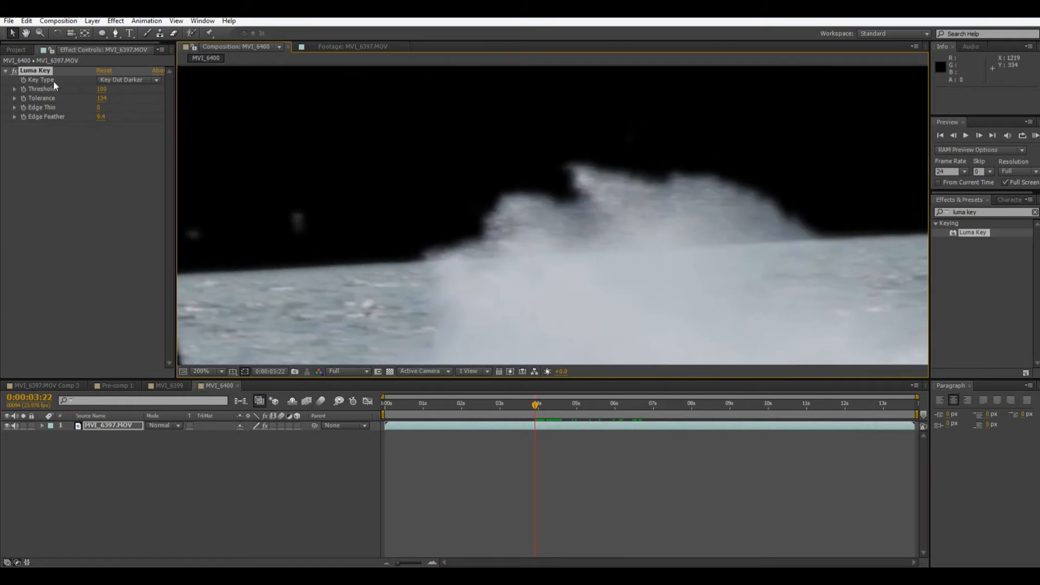
pyautogui.moveTo(644, 224)
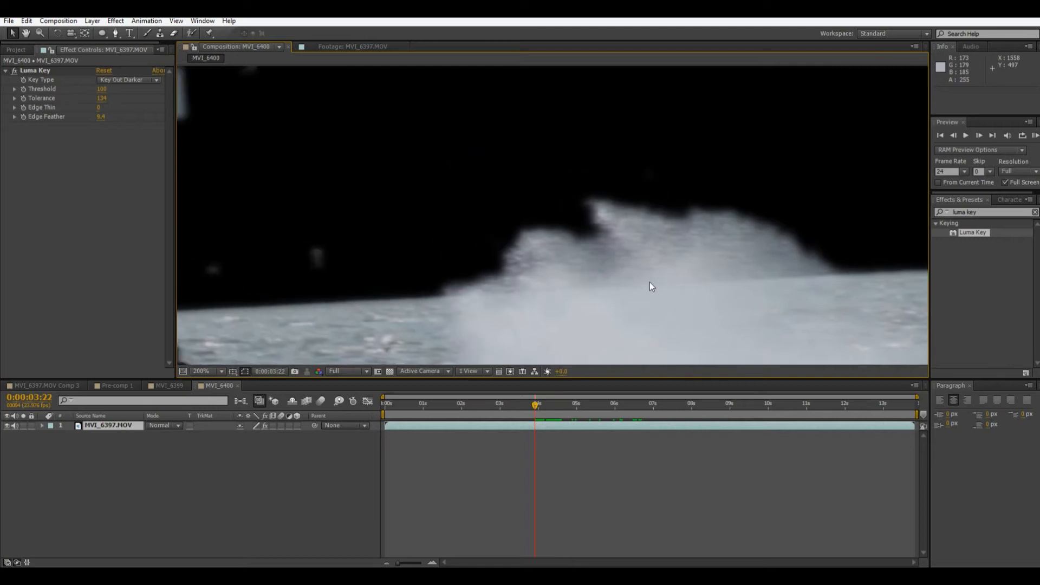
pyautogui.moveTo(502, 298)
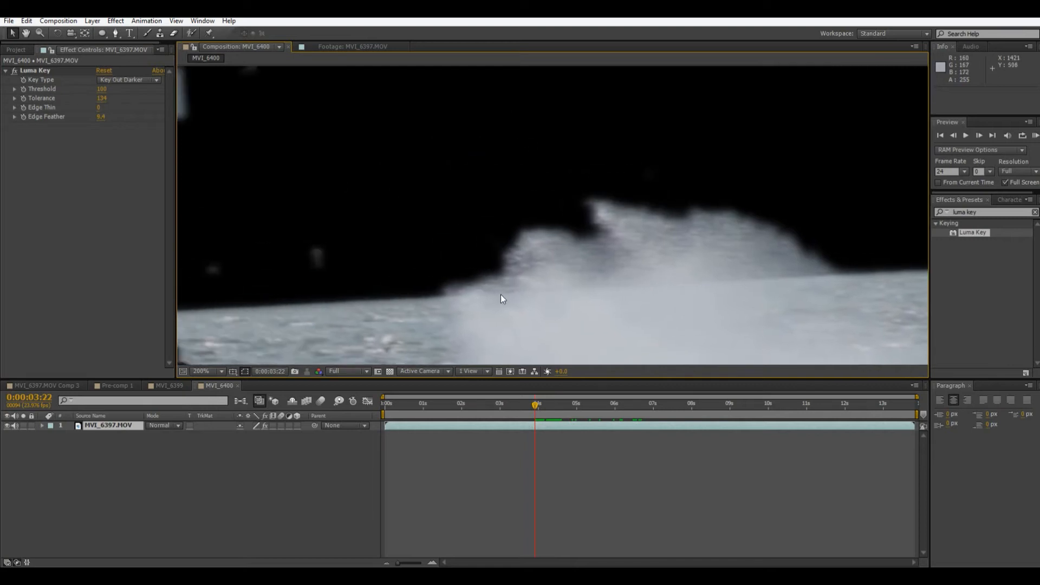
pyautogui.moveTo(554, 220)
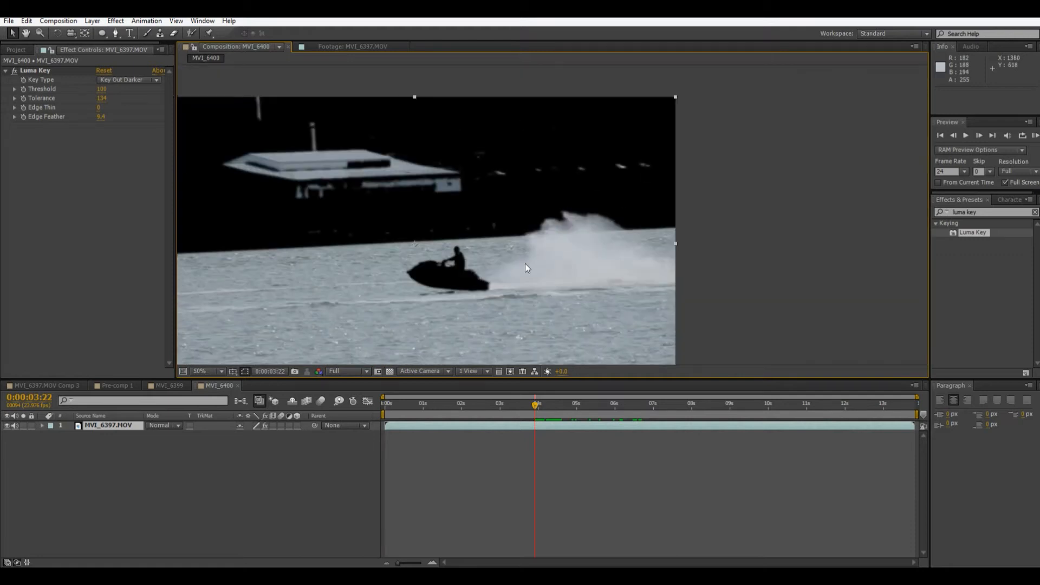
pyautogui.click(203, 371)
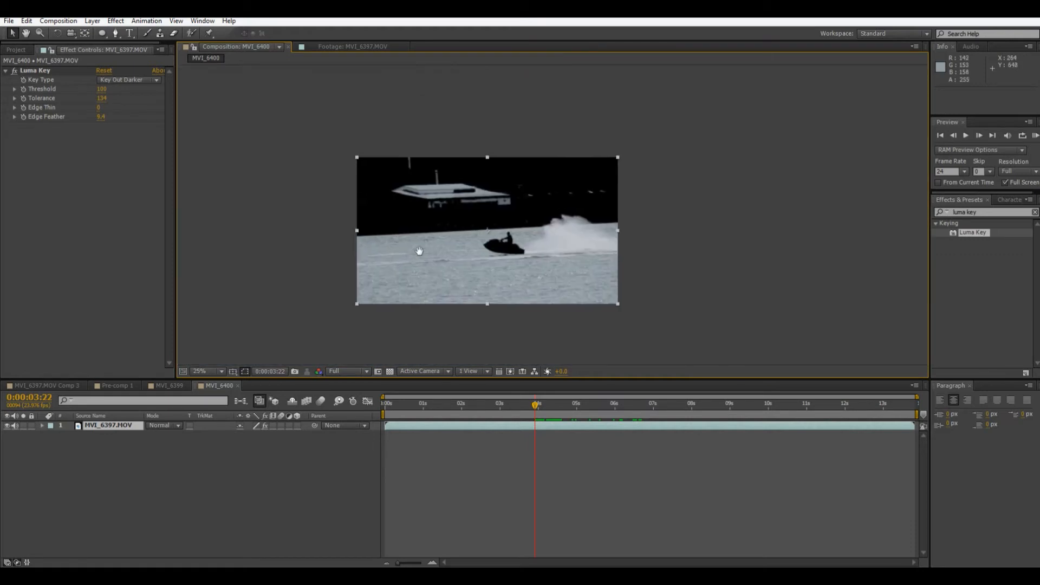
pyautogui.click(219, 371)
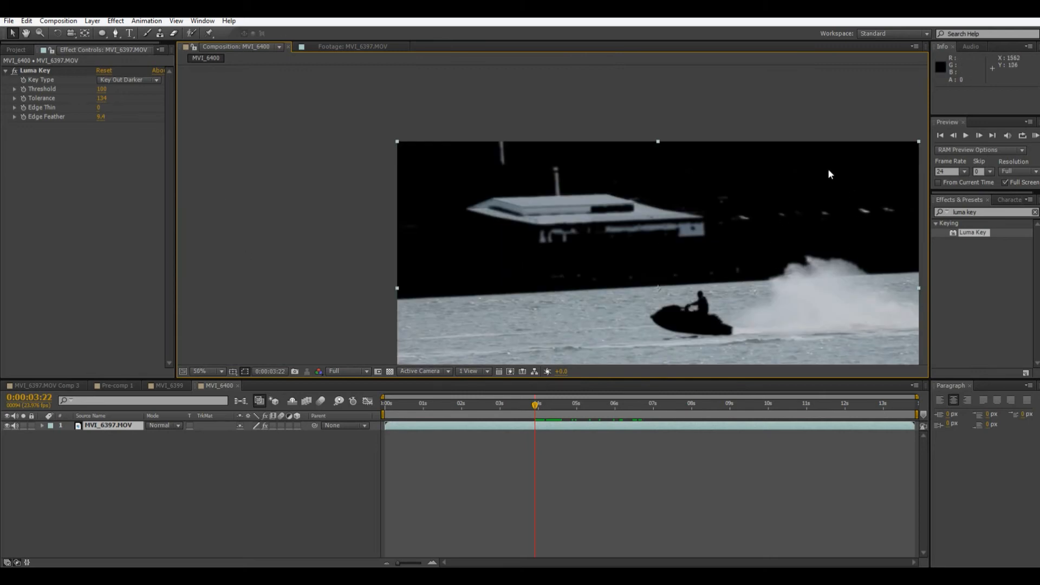
pyautogui.moveTo(683, 287)
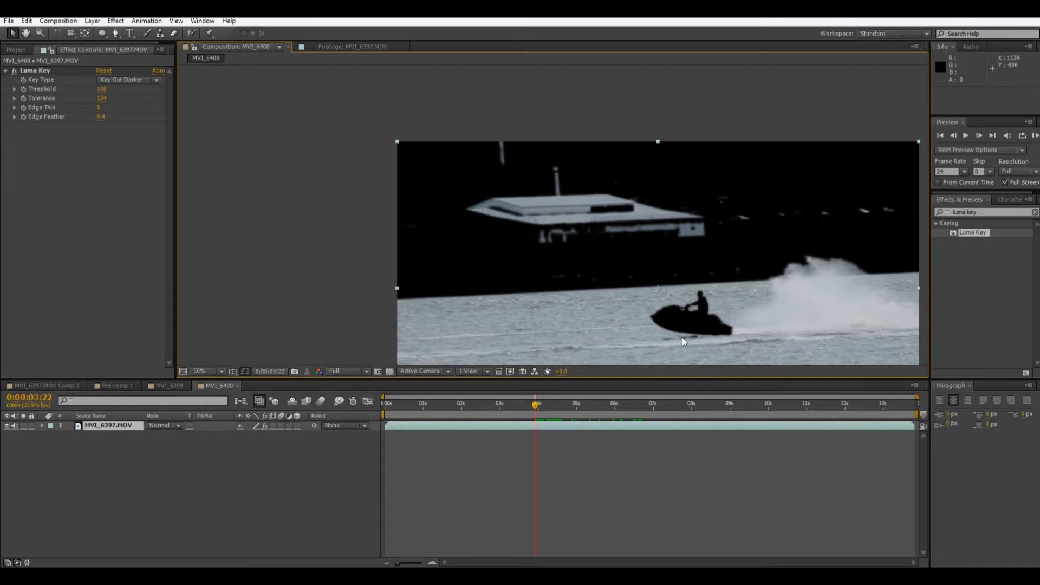
pyautogui.click(596, 404)
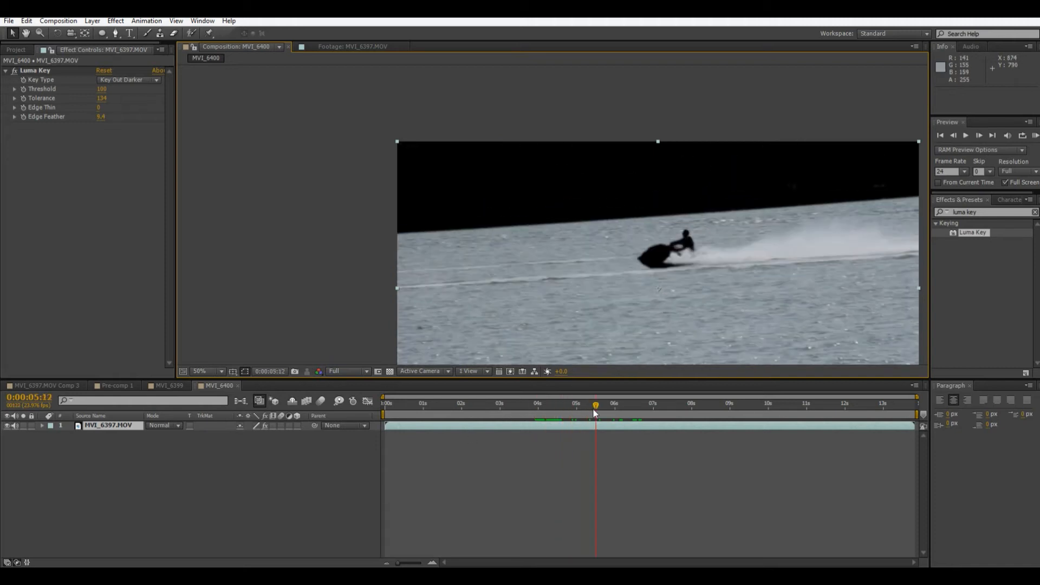
pyautogui.click(484, 405)
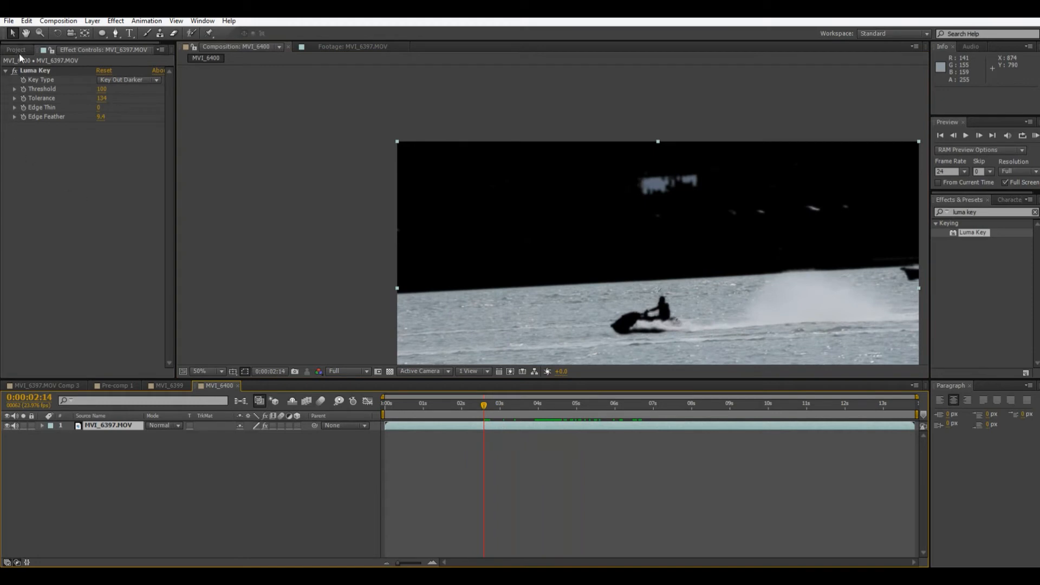
# Set Mask 1 to Subtract in Pre-comp 1 and step through later frames of the shot
pyautogui.click(115, 385)
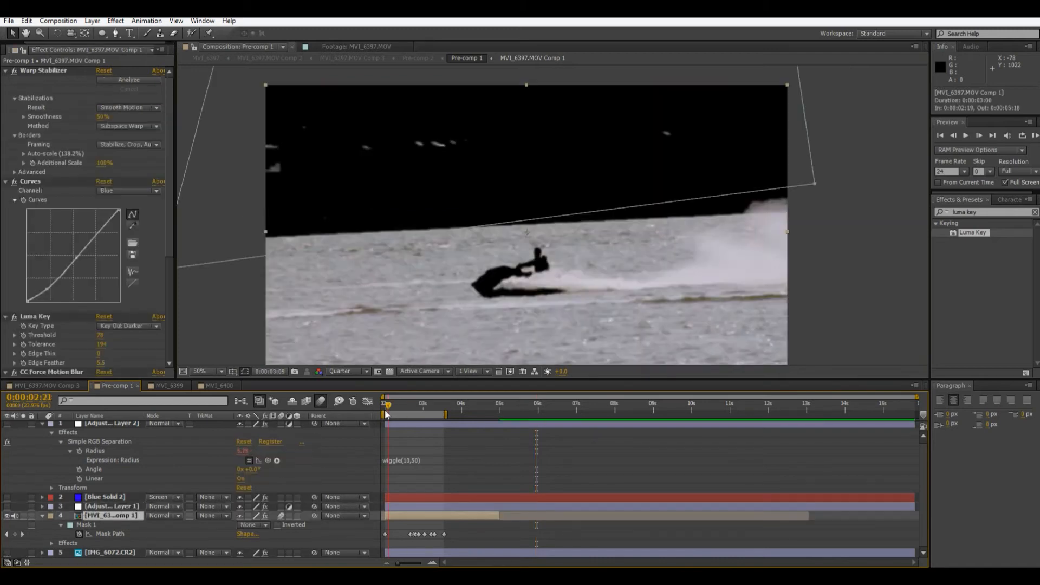
pyautogui.click(415, 418)
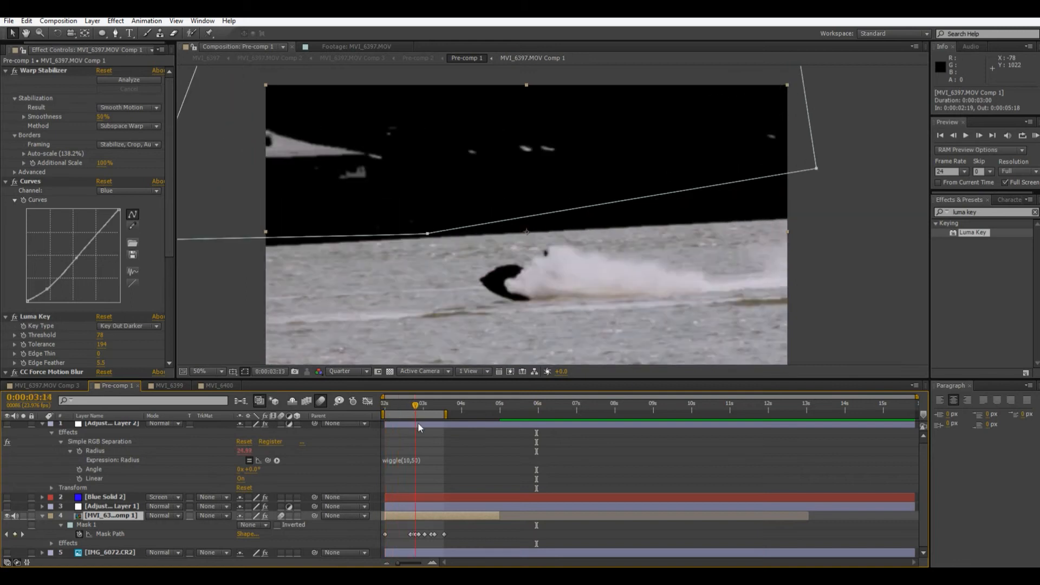
pyautogui.click(436, 408)
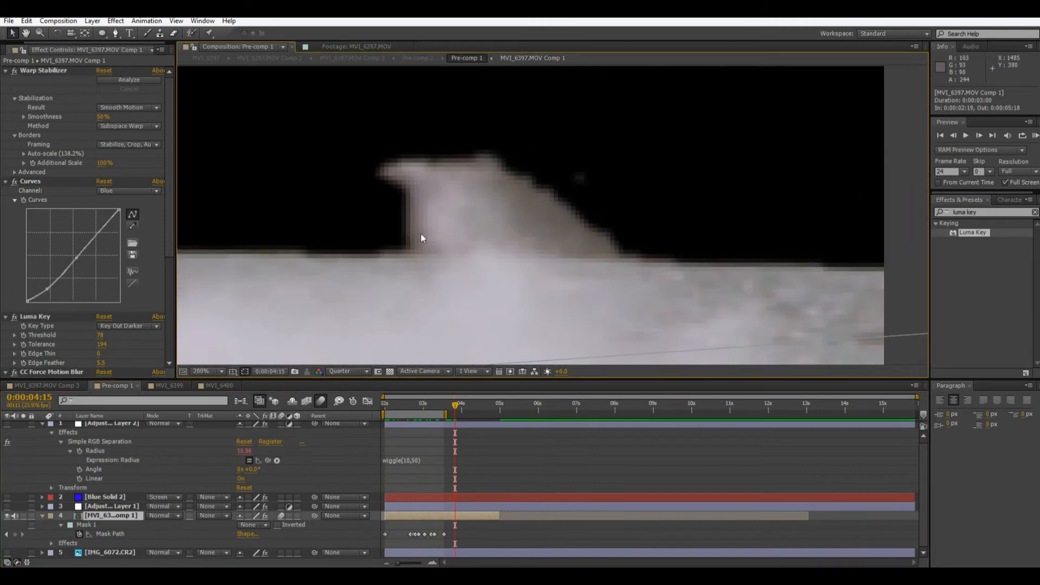
pyautogui.moveTo(483, 168)
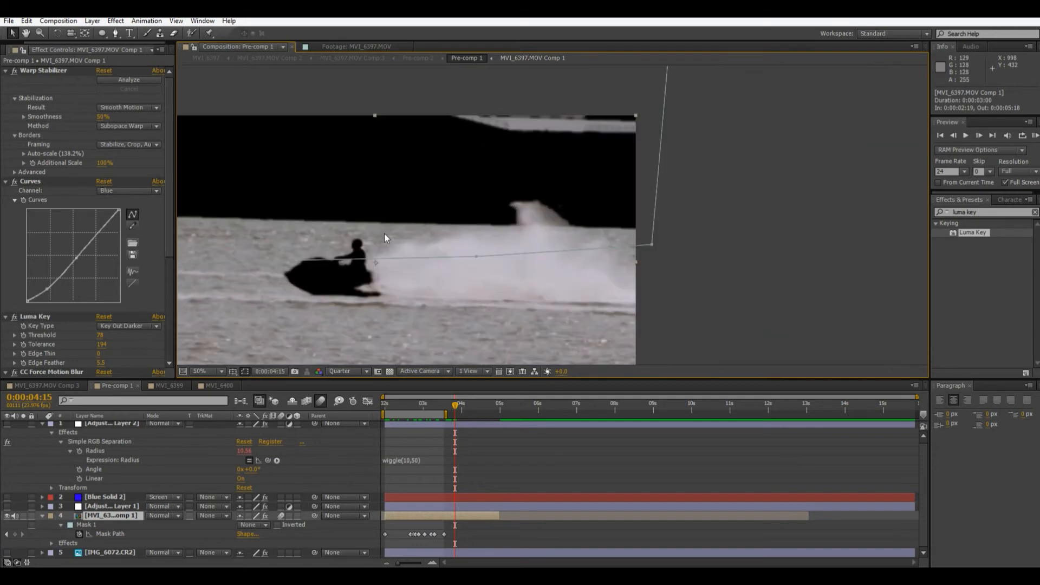
pyautogui.click(428, 409)
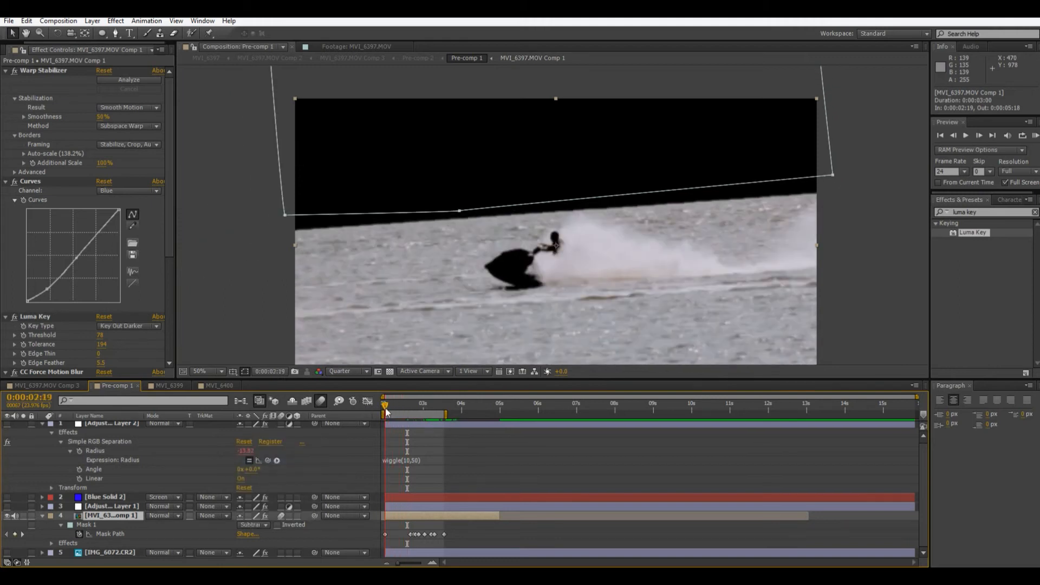
pyautogui.click(482, 404)
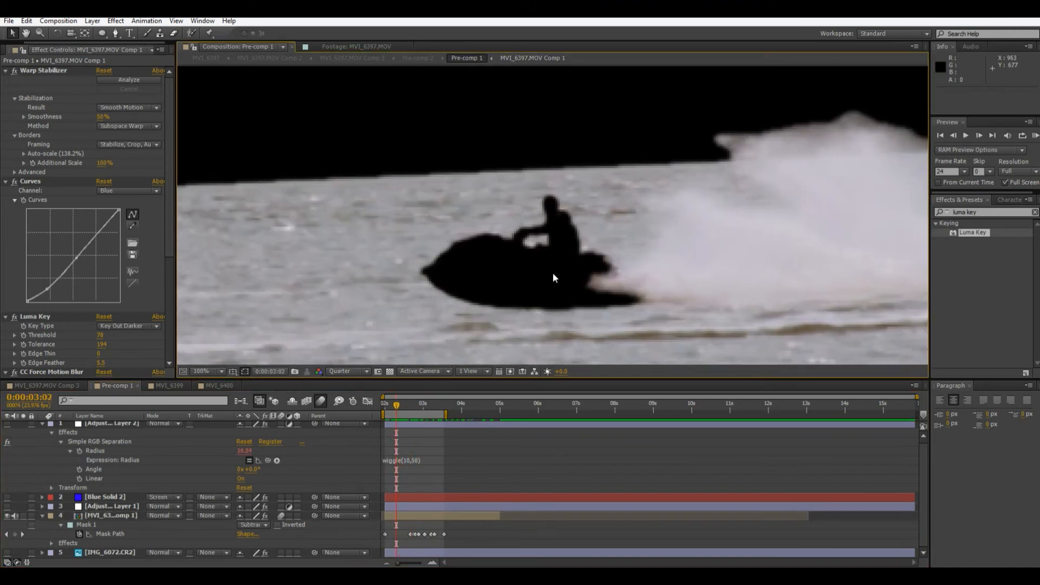
pyautogui.moveTo(565, 194)
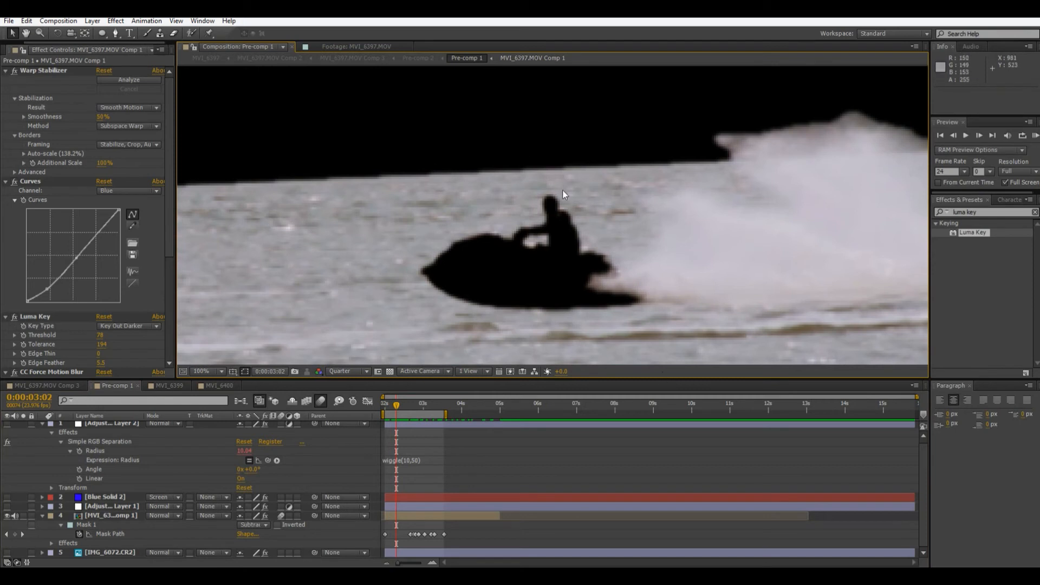
pyautogui.moveTo(507, 264)
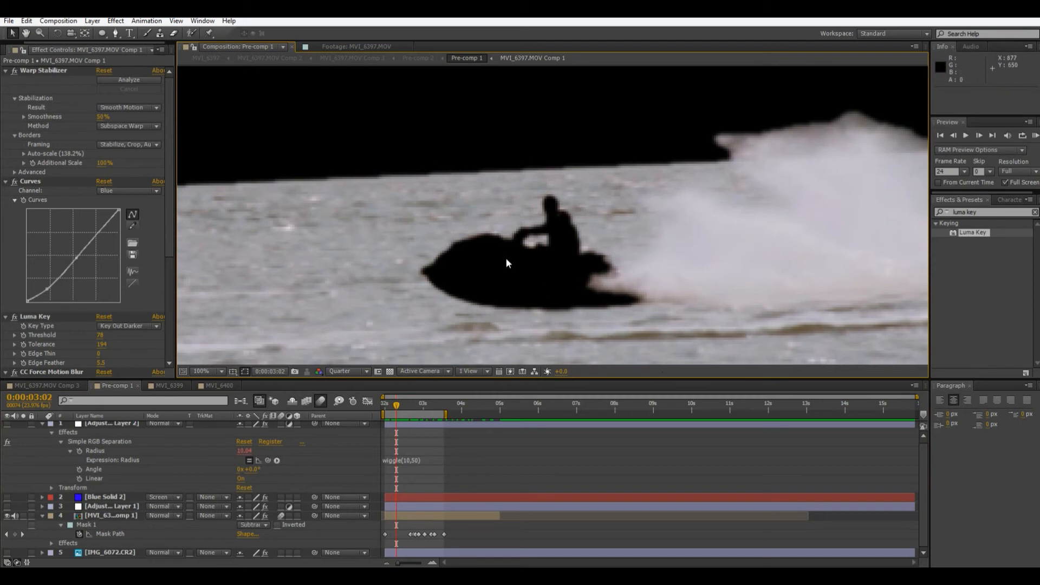
pyautogui.moveTo(593, 288)
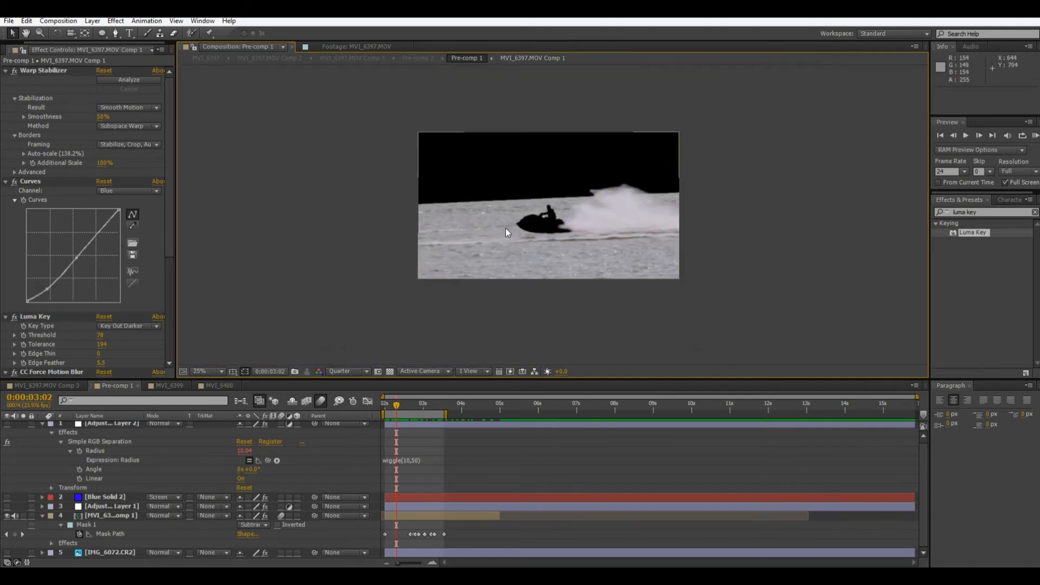
# Change the viewer magnification to see the sunset background behind the keyed jet ski
pyautogui.click(204, 371)
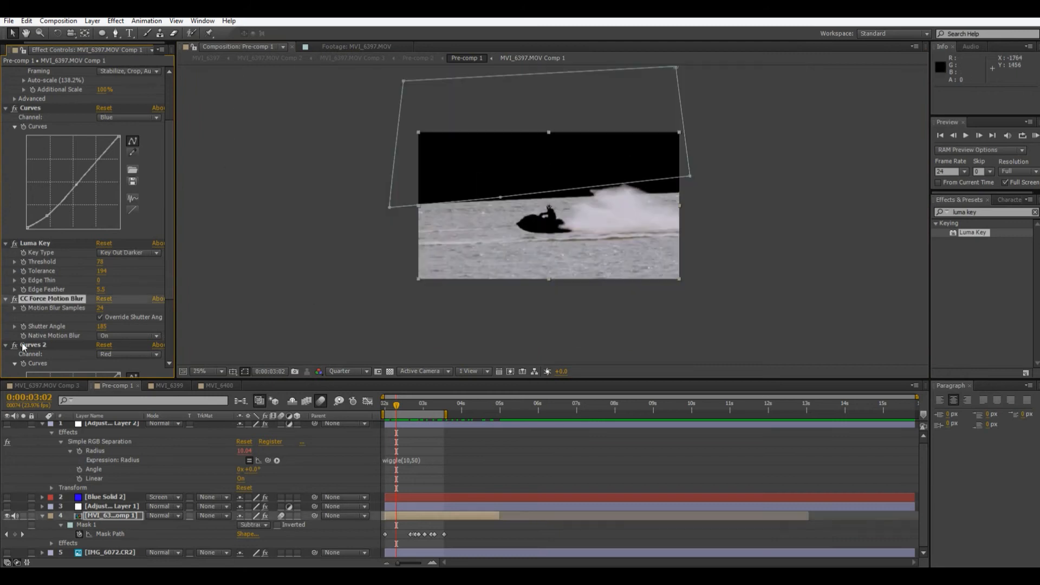
pyautogui.moveTo(441, 253)
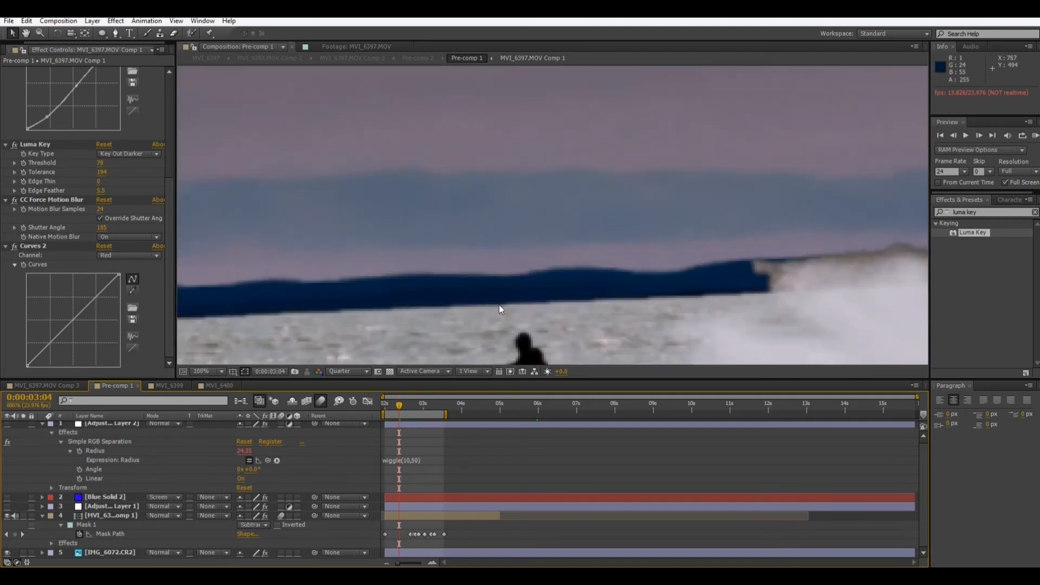
pyautogui.moveTo(325, 294)
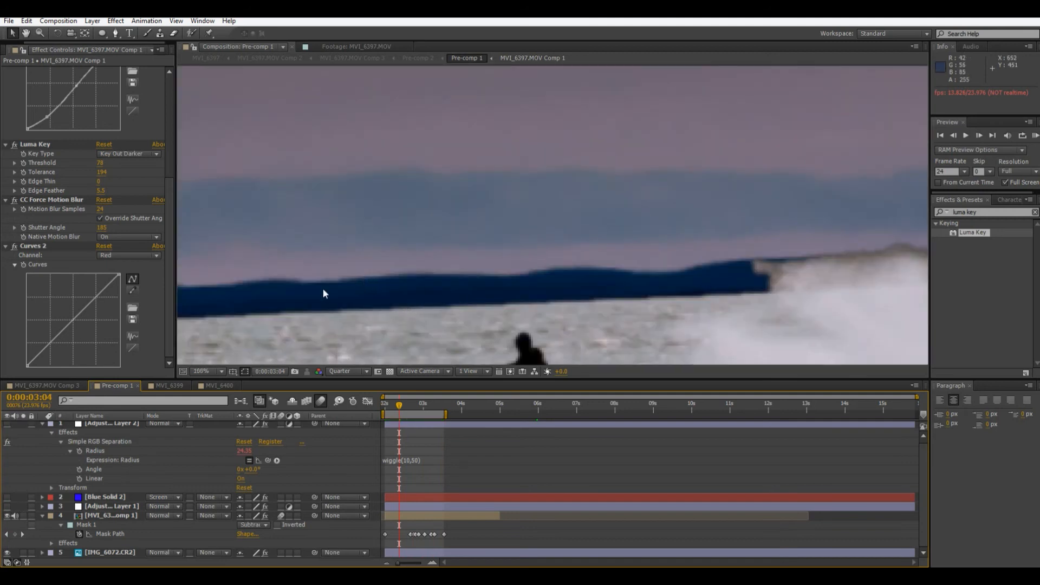
pyautogui.moveTo(503, 278)
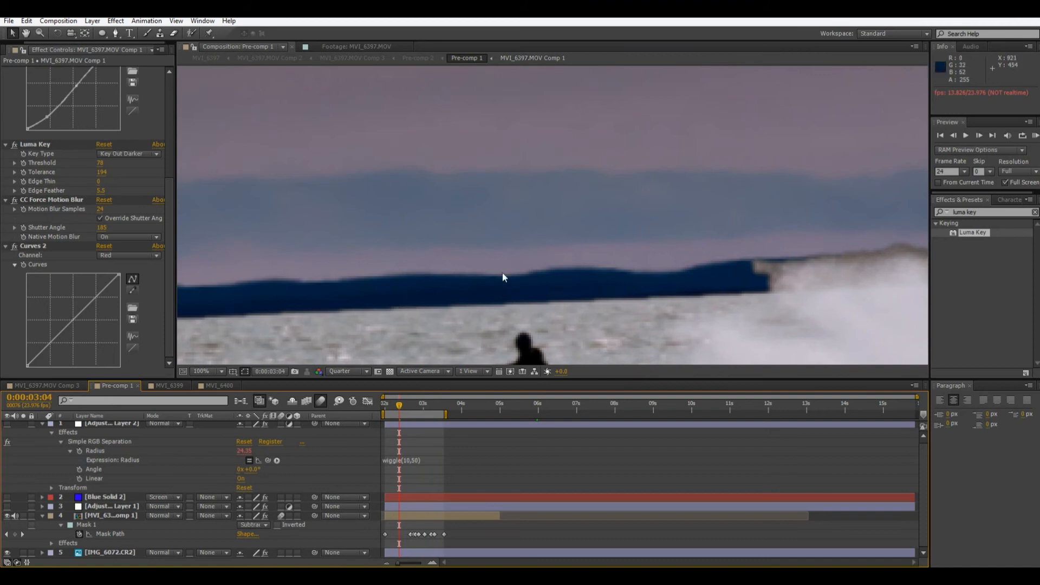
pyautogui.click(192, 371)
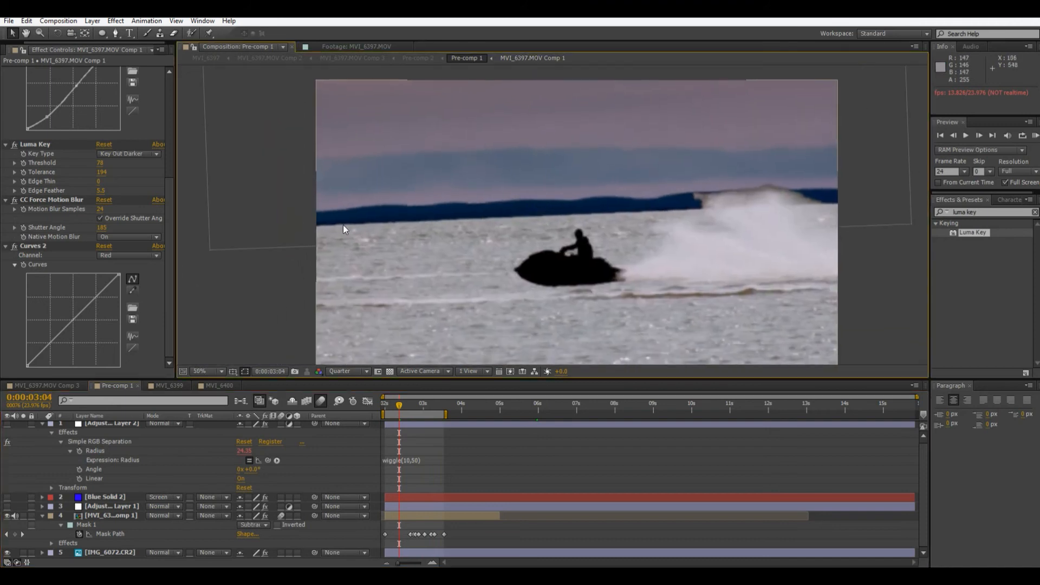
pyautogui.moveTo(510, 214)
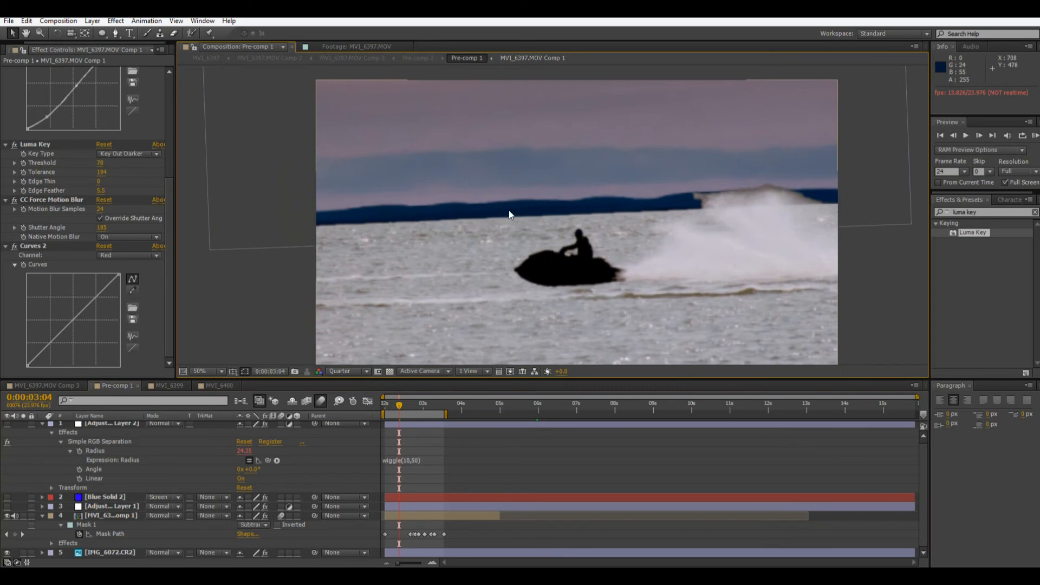
pyautogui.moveTo(372, 311)
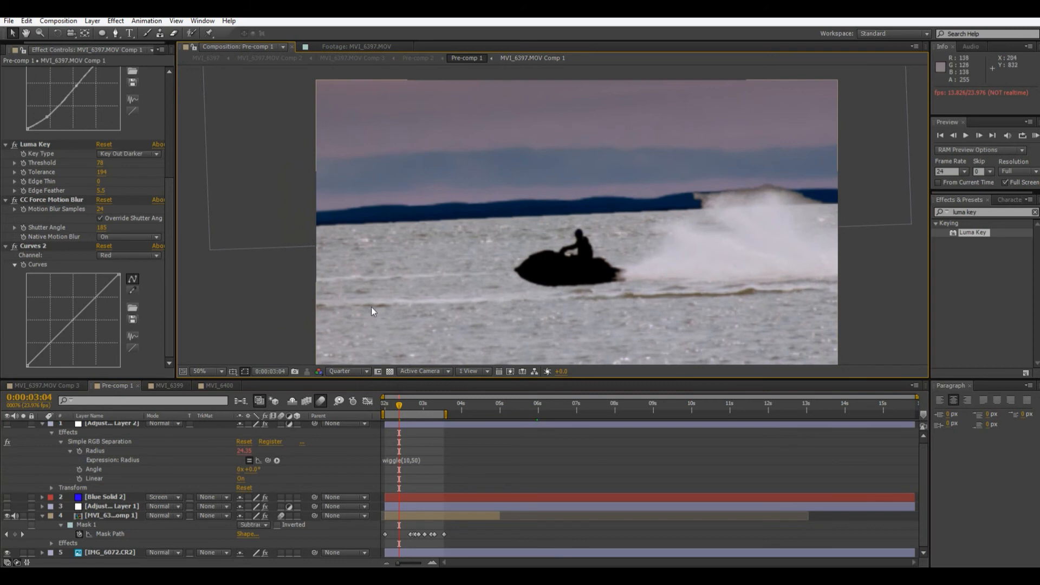
pyautogui.click(199, 371)
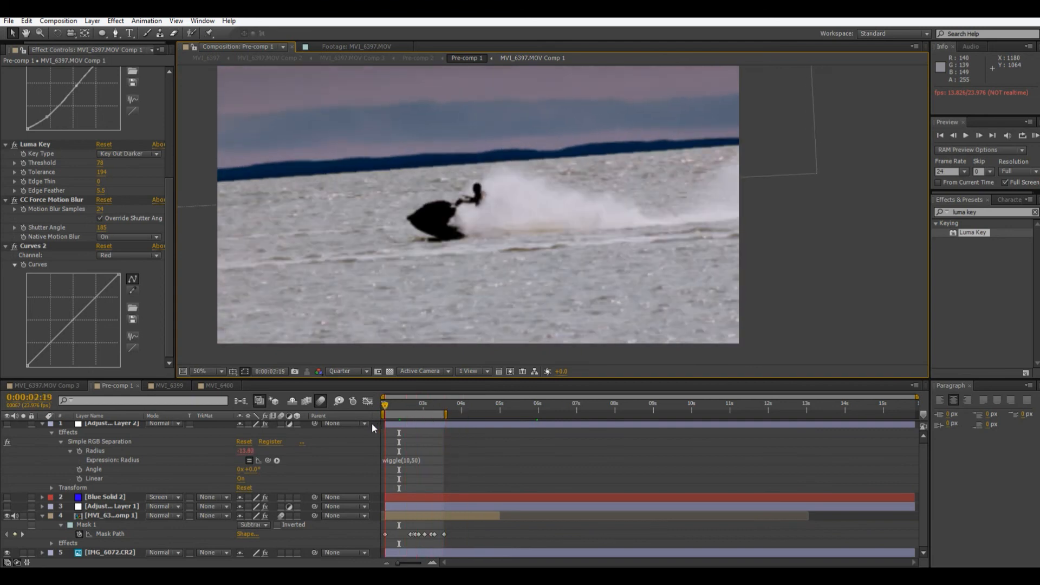
pyautogui.click(416, 414)
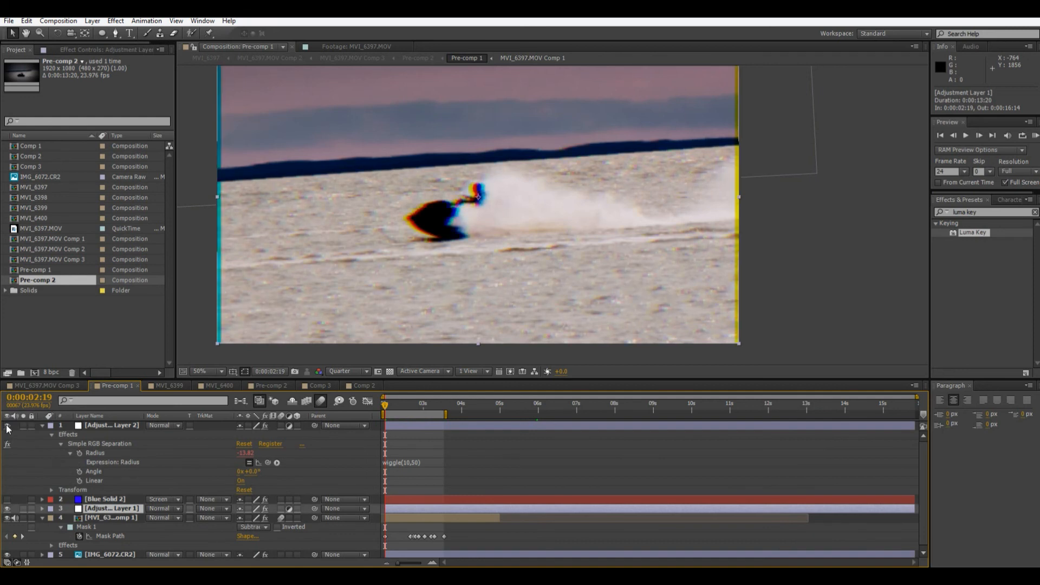
pyautogui.moveTo(120, 447)
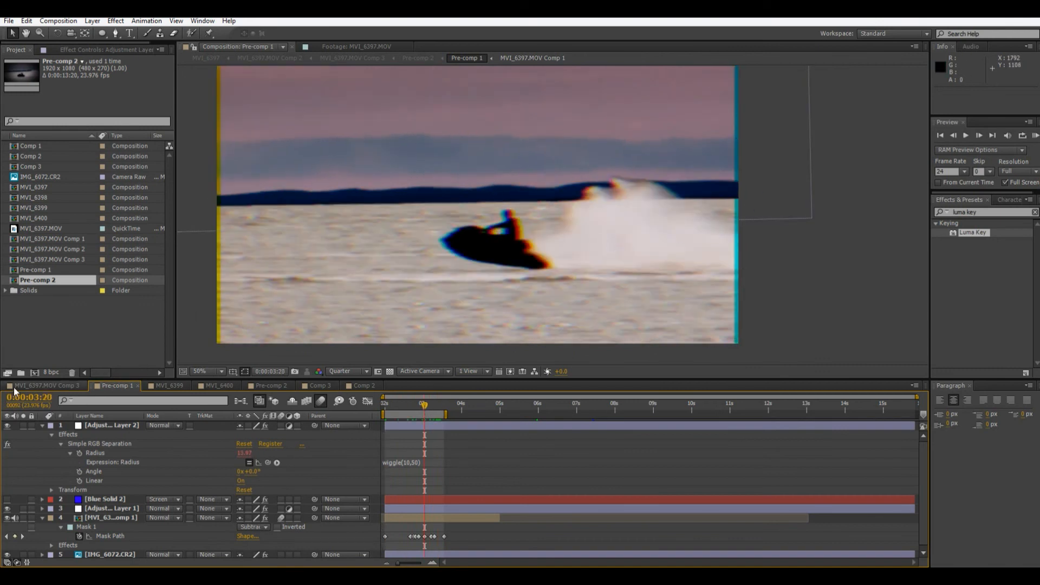
# Open the final MVI_6397.MOV Comp 3 composition
pyautogui.click(44, 386)
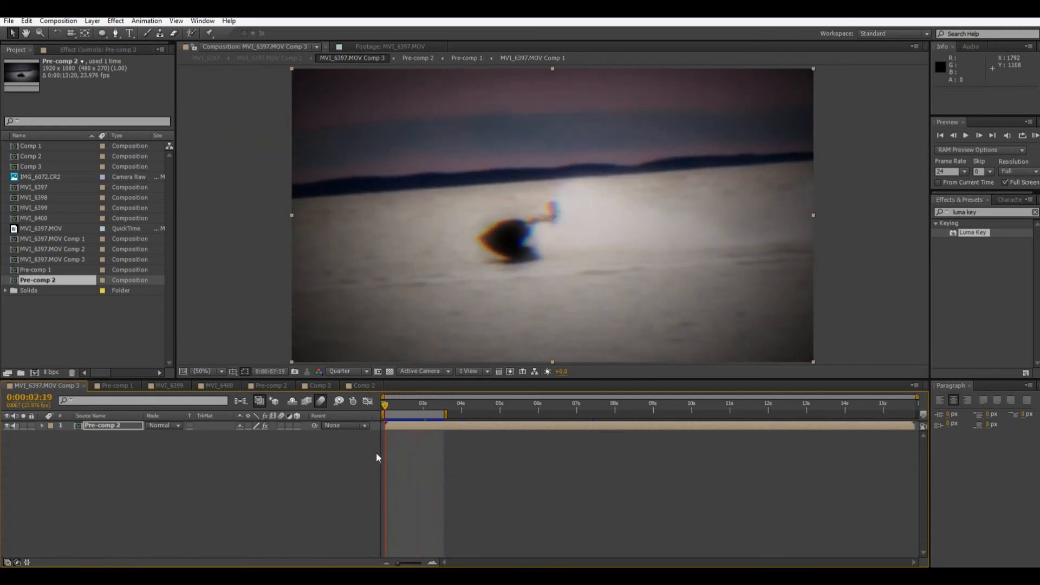
# Jump to a later frame, zoom to 100%, render at Full resolution, then zoom back to 50%
pyautogui.click(426, 418)
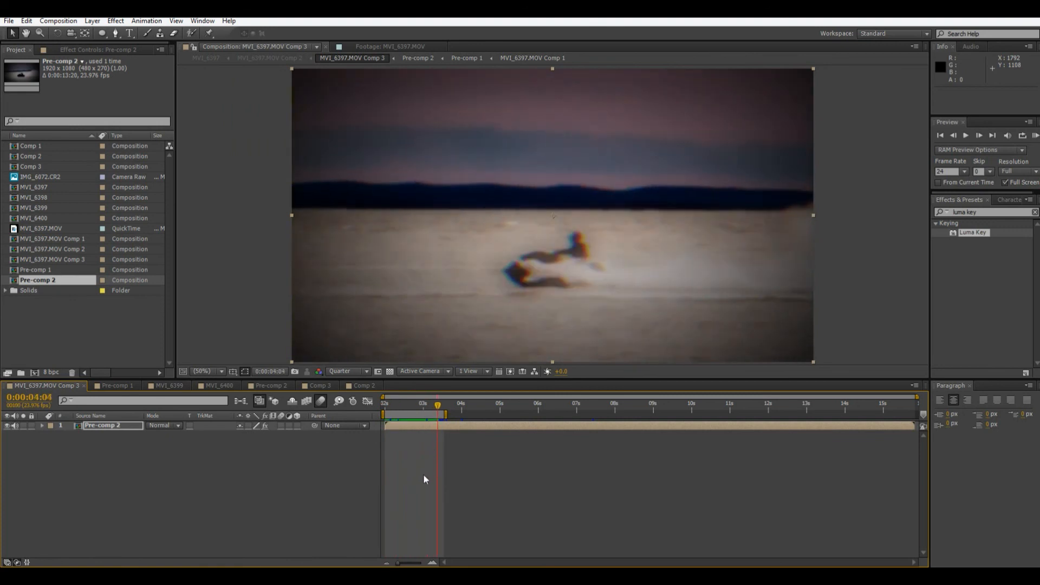
pyautogui.moveTo(330, 363)
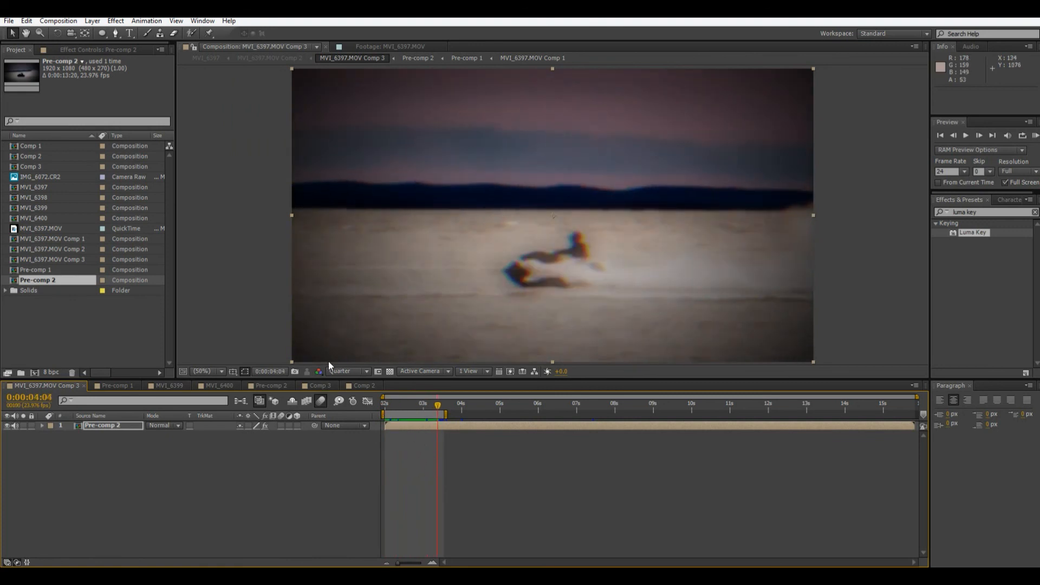
pyautogui.click(205, 371)
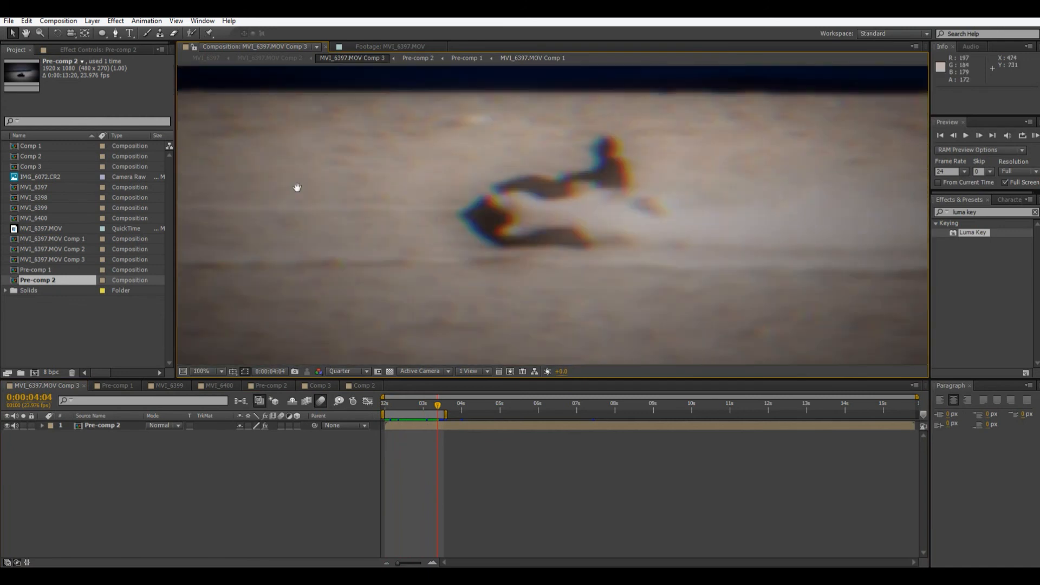
pyautogui.click(361, 371)
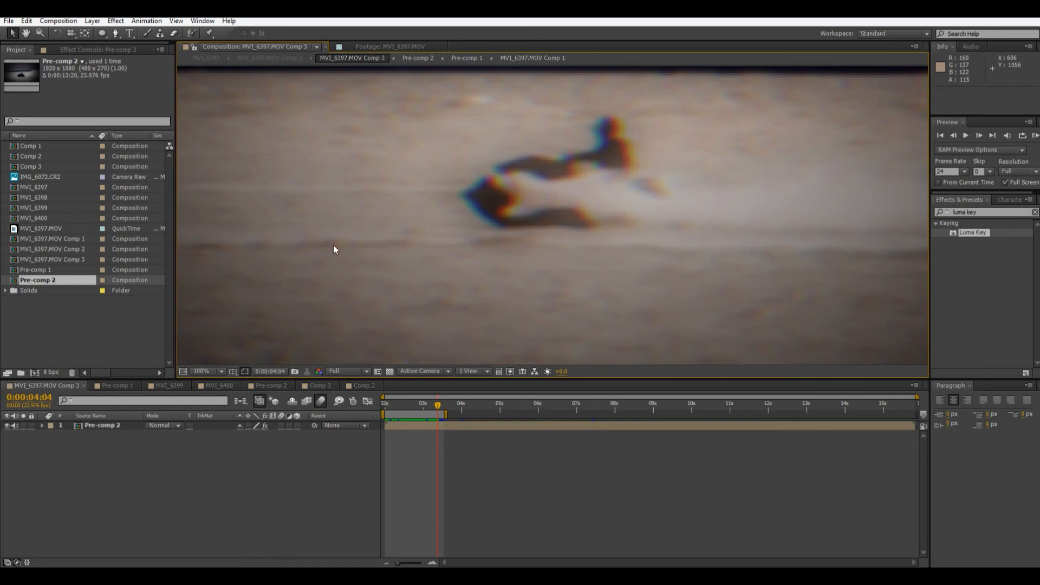
pyautogui.click(200, 371)
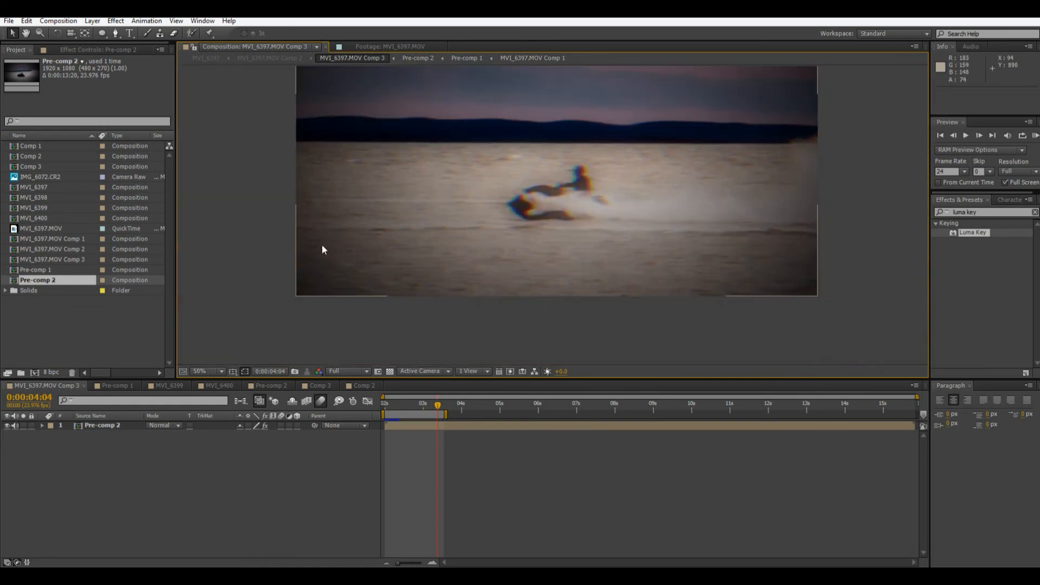